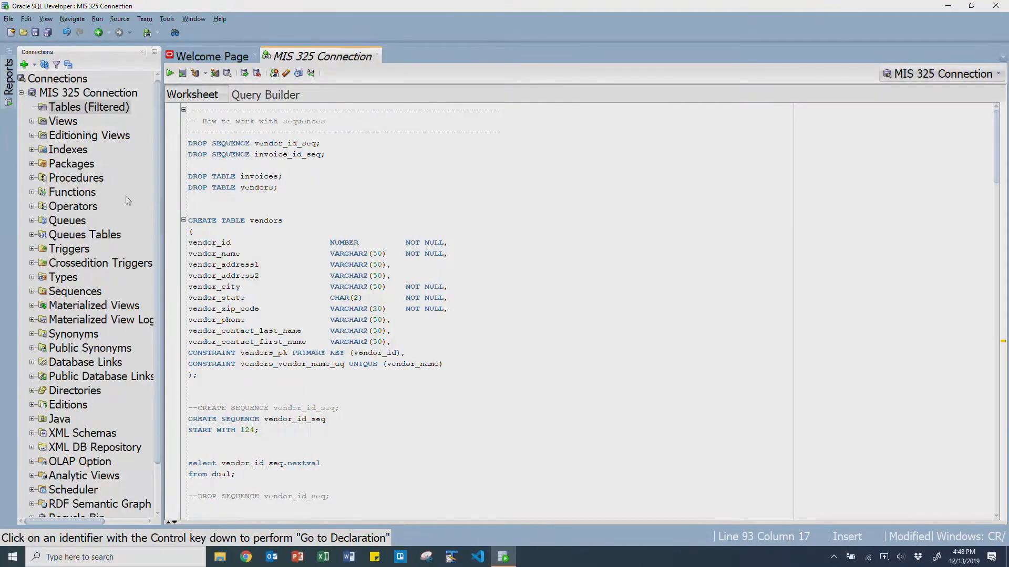
Select the two DROP SEQUENCE statements and run the vendors table script on MIS 325 Connection.
left_click(245, 254)
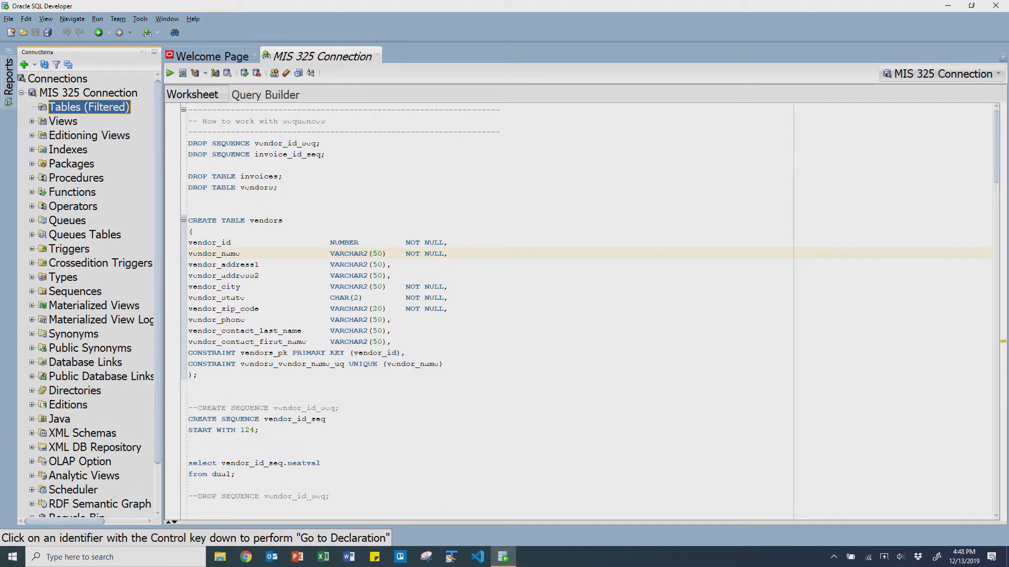
left_click_drag(187, 143, 324, 155)
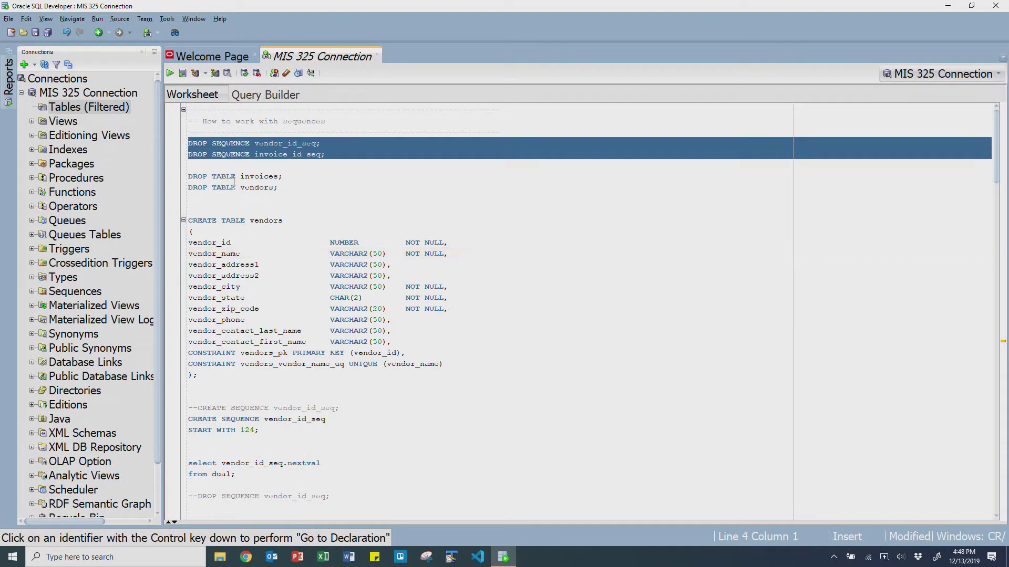
left_click(183, 73)
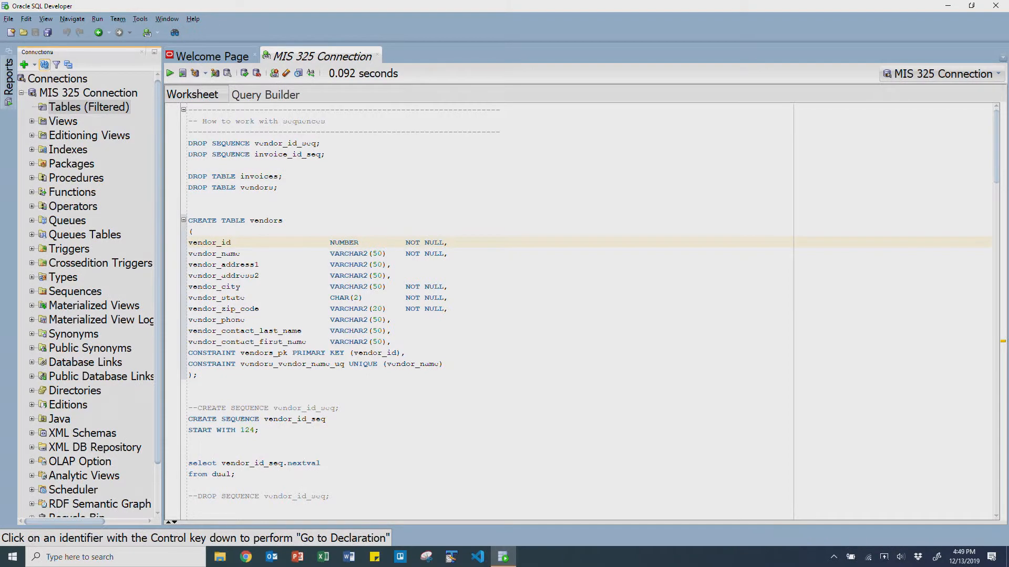
Query select * from vendors (zero rows), refresh Tables and open VENDORS' columns.
left_click(181, 72)
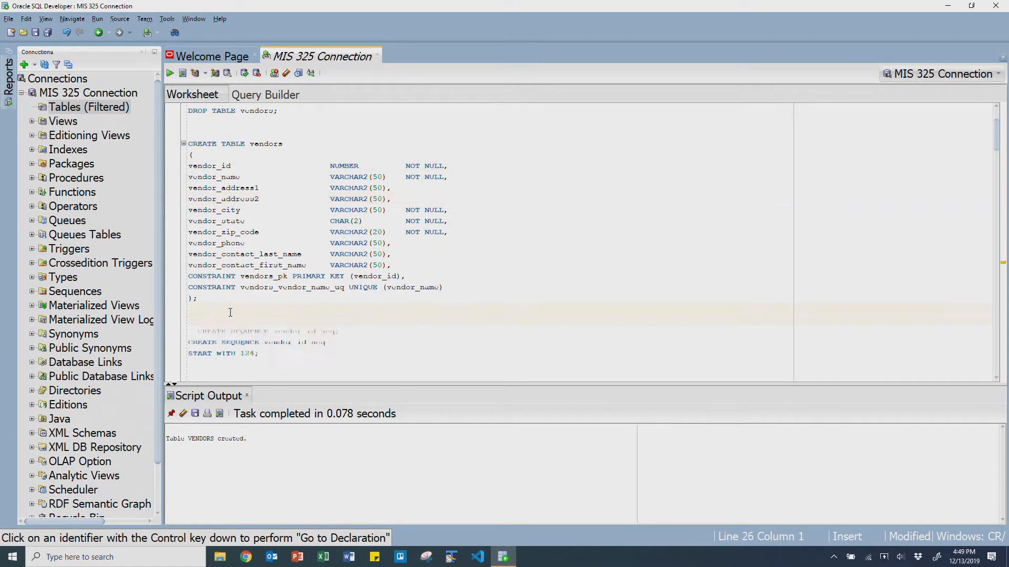
type("select *")
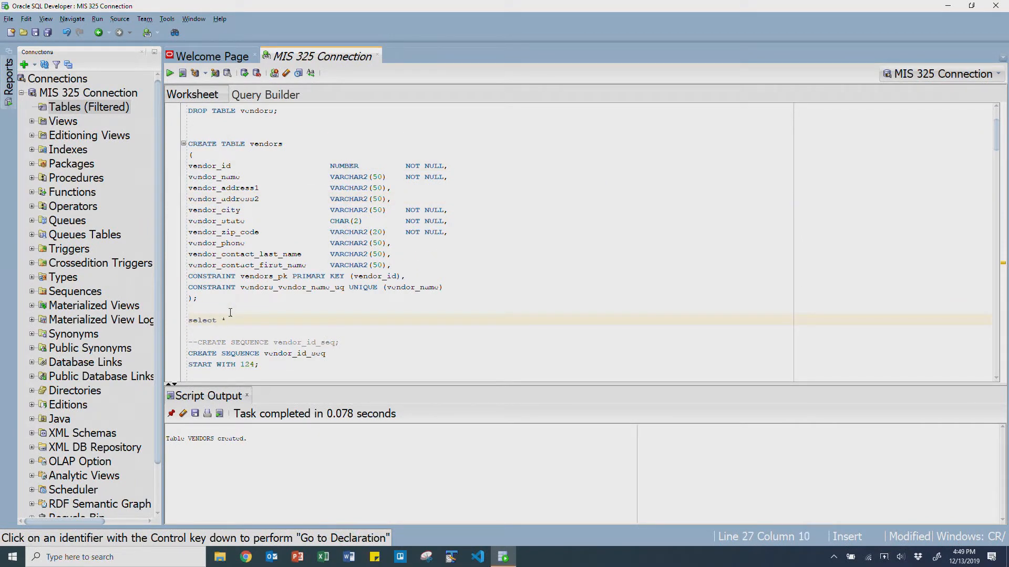
type("from vendors;")
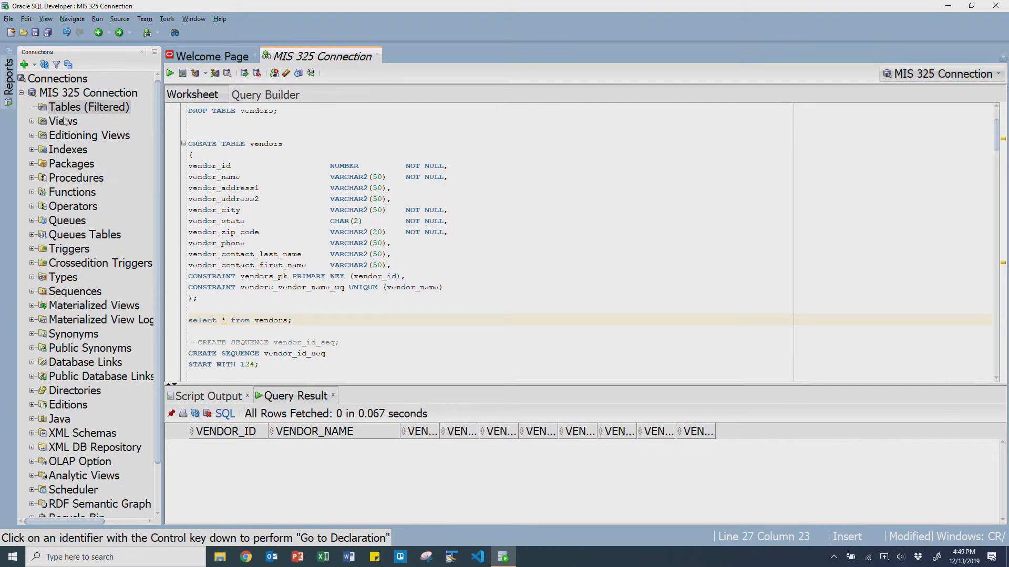
left_click(31, 107)
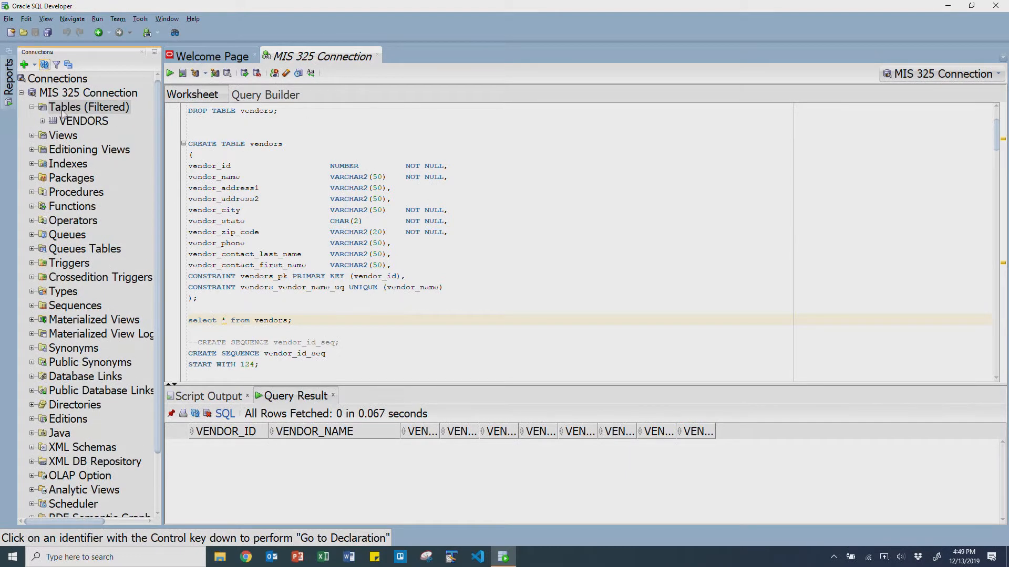
double_click(84, 121)
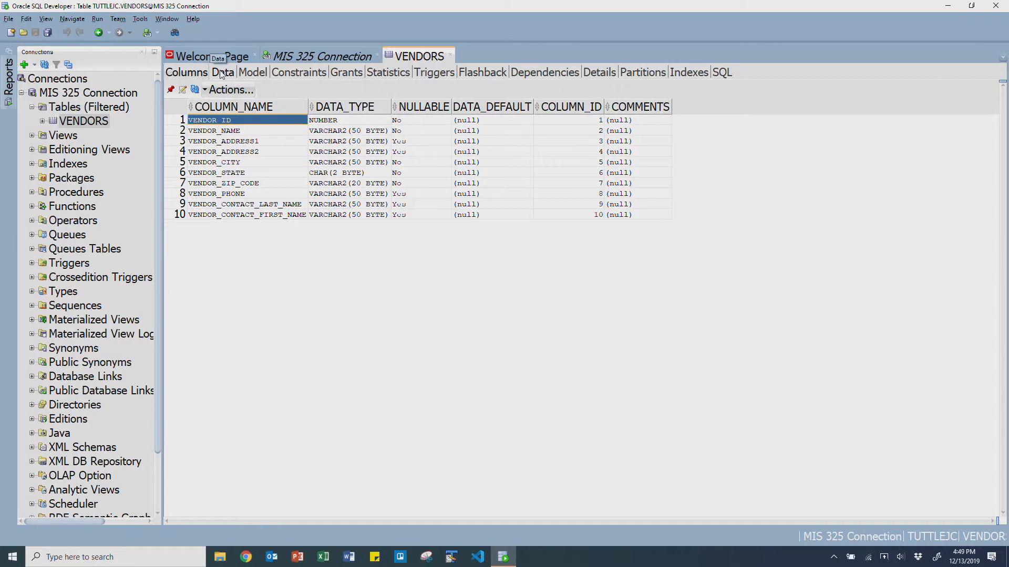
mouse_move(337, 60)
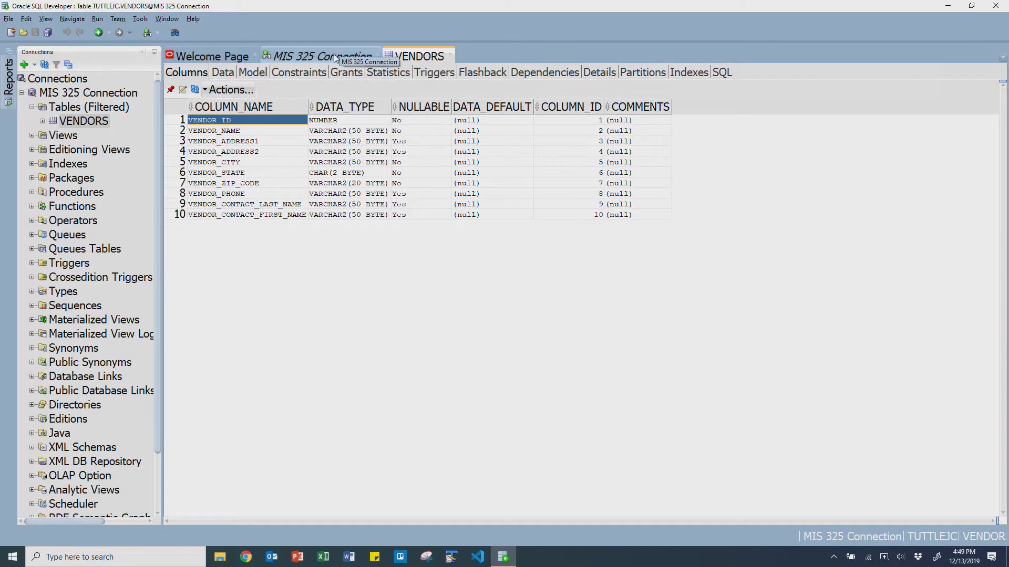
Return to the MIS 325 Connection worksheet with the caret after the vendors query.
left_click(316, 57)
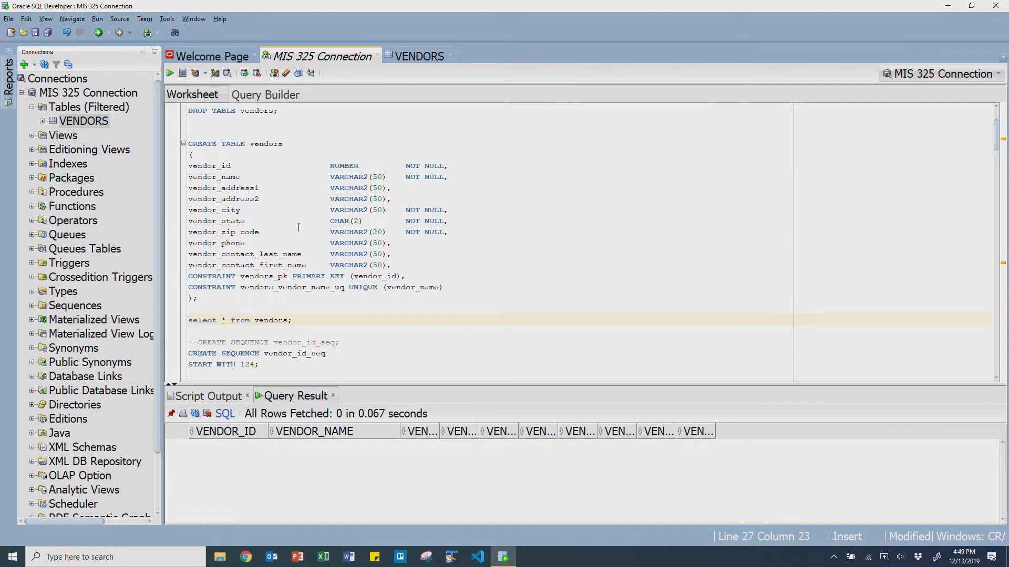
mouse_move(265, 227)
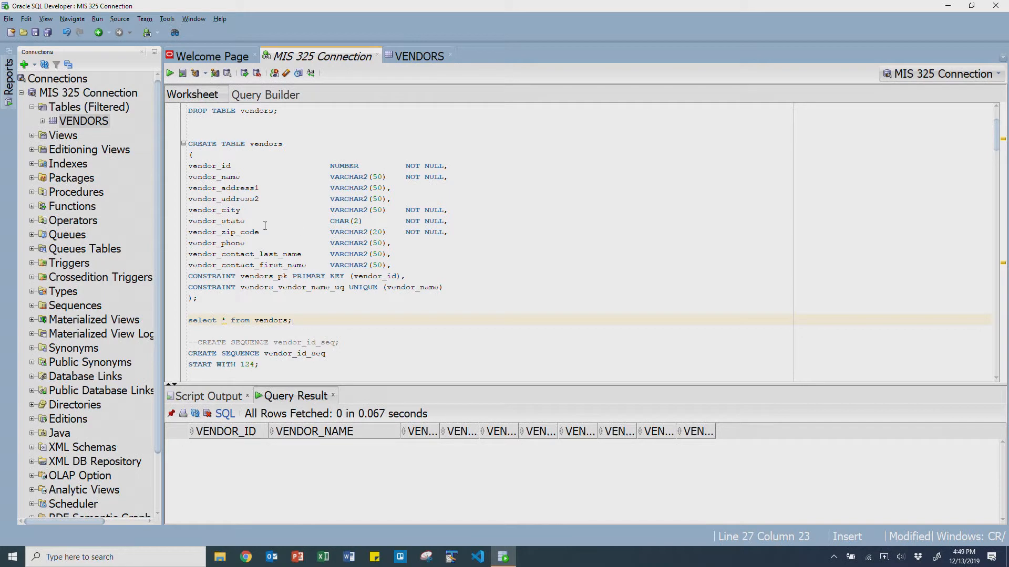
left_click(292, 320)
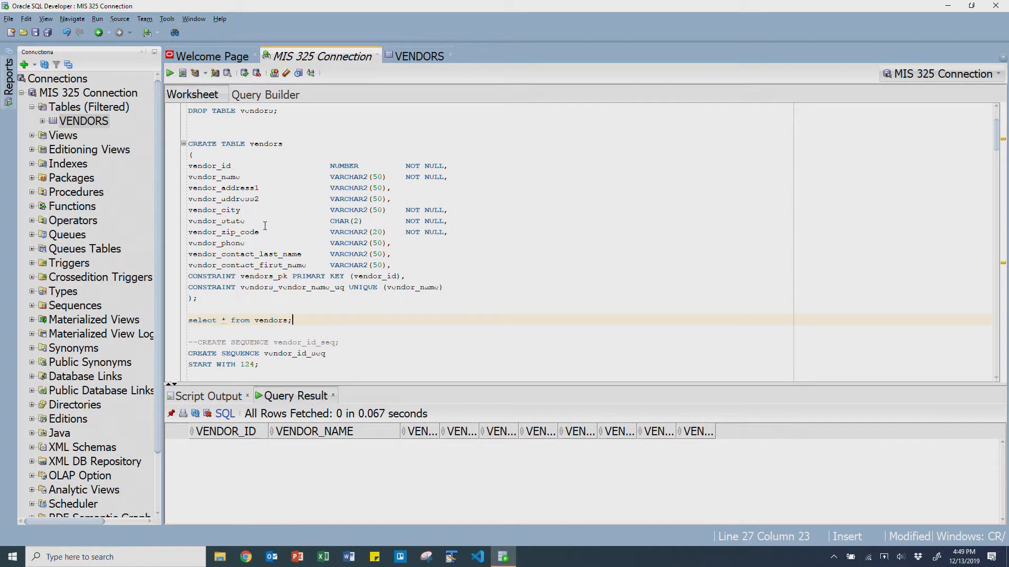
mouse_move(234, 243)
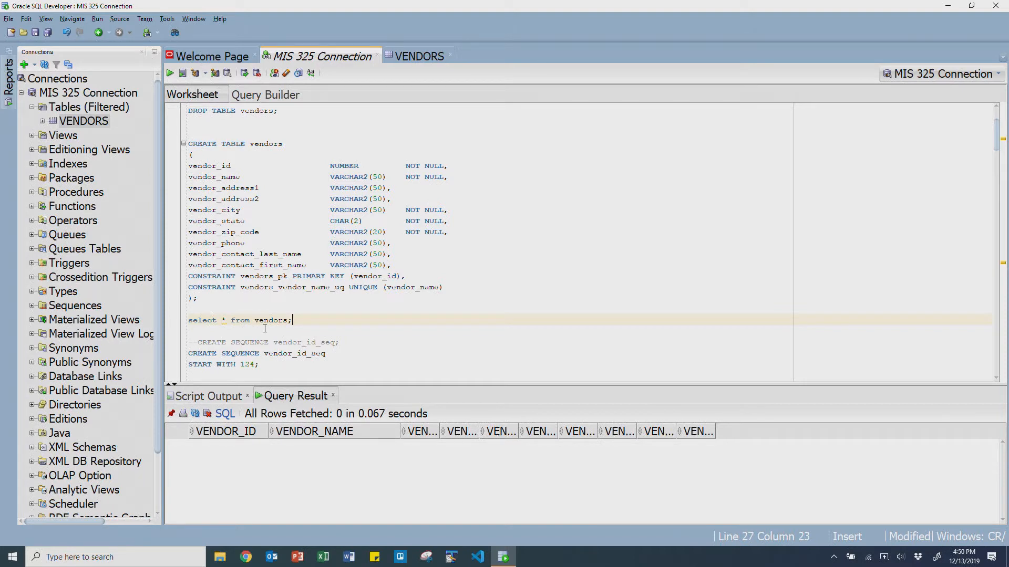
Change vendor_id_seq START WITH from 124 to 1, create it, and expand Sequences.
scroll("down", 3)
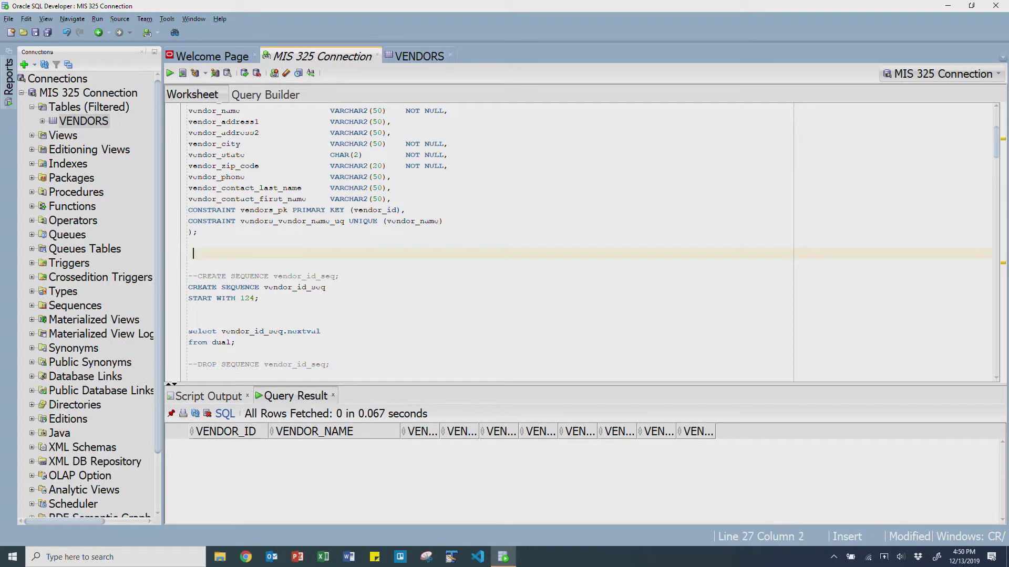
double_click(246, 298)
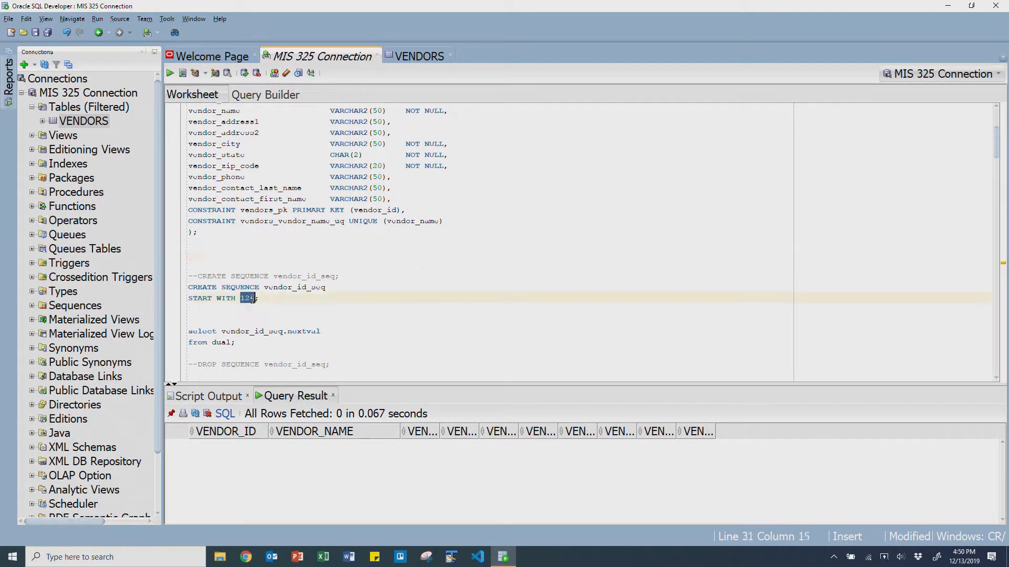
type("1")
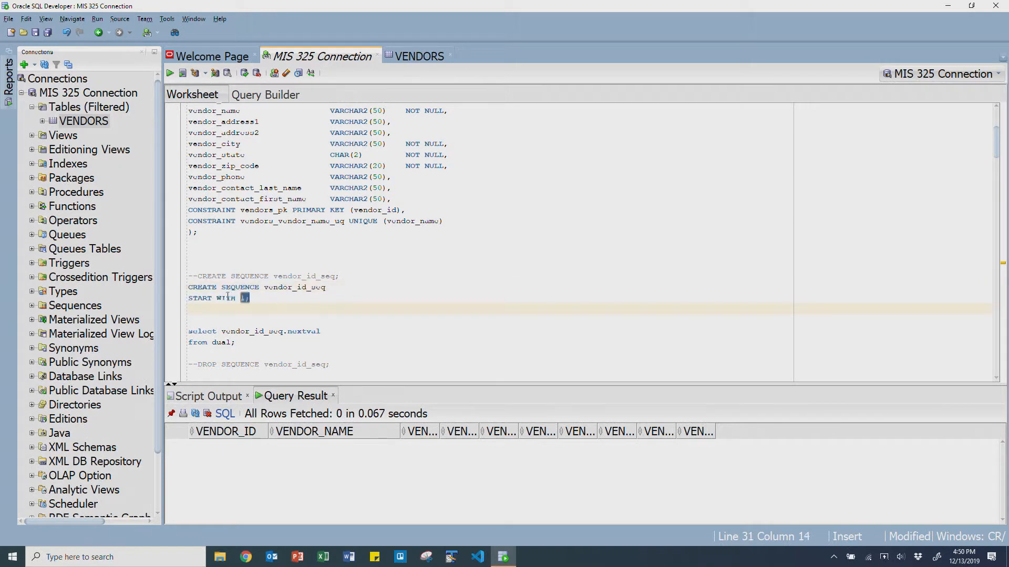
left_click(169, 73)
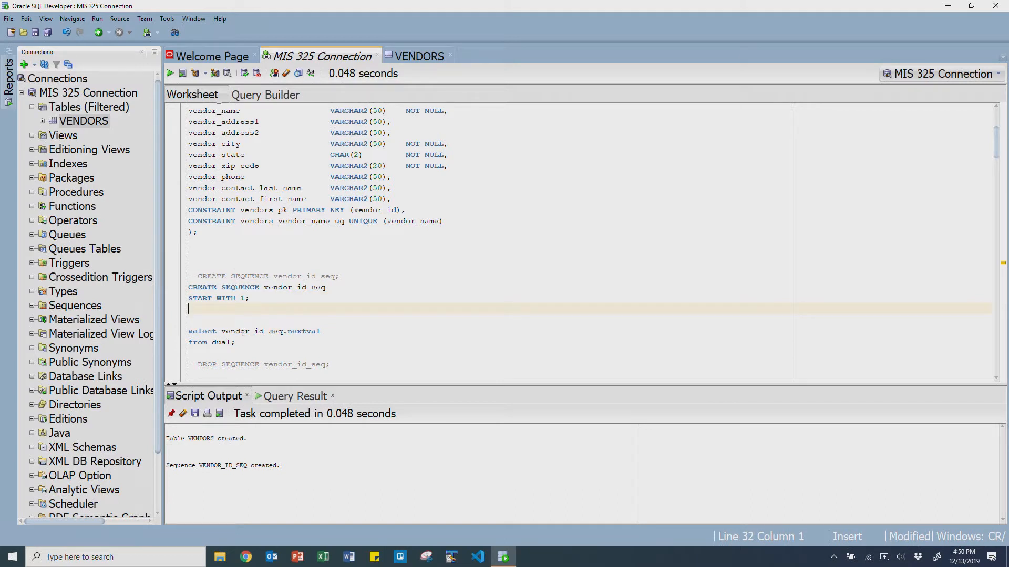
left_click(32, 305)
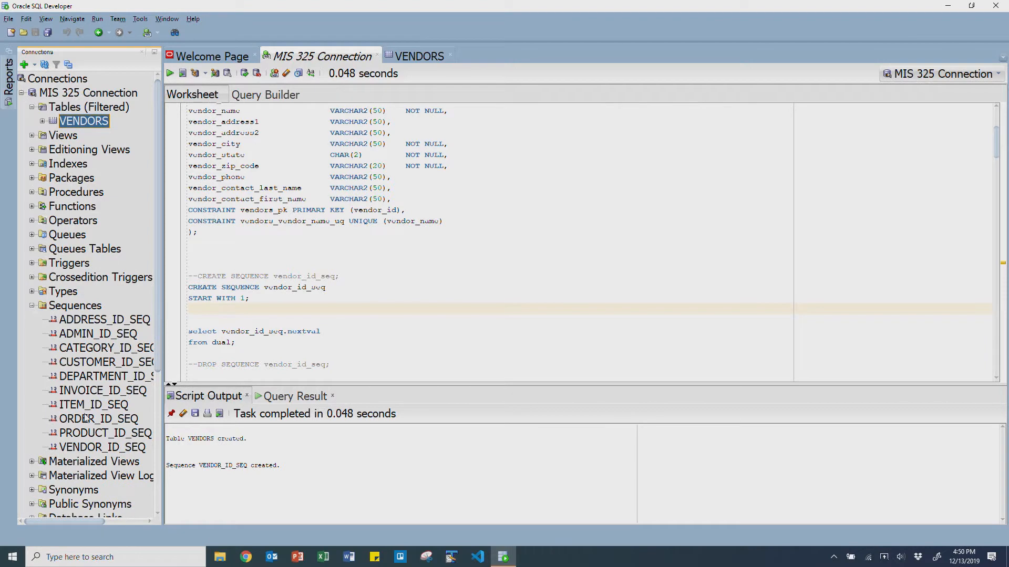
Open VENDOR_ID_SEQ details and check its last DDL time, minimum and maximum values.
double_click(97, 448)
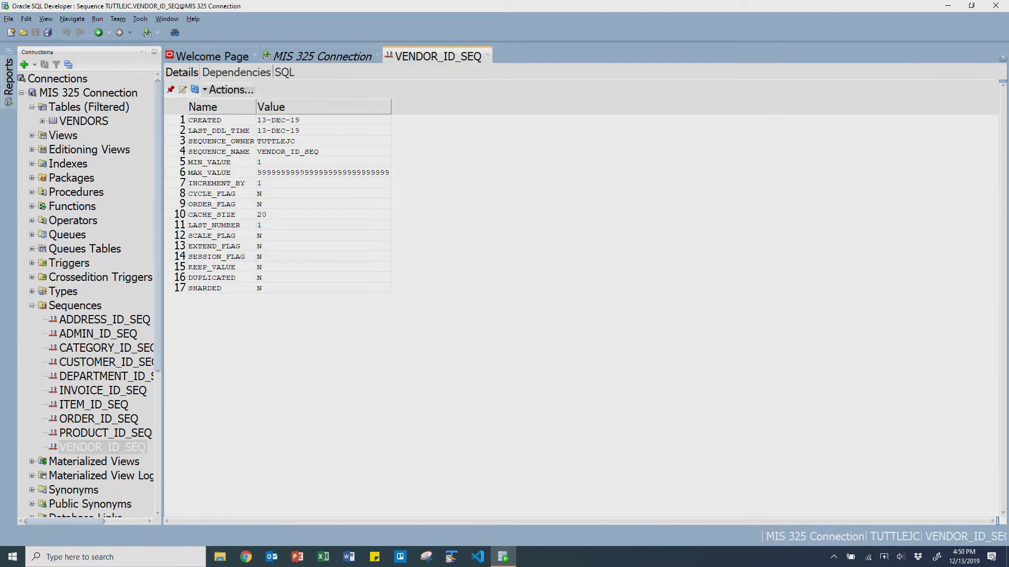
left_click(311, 131)
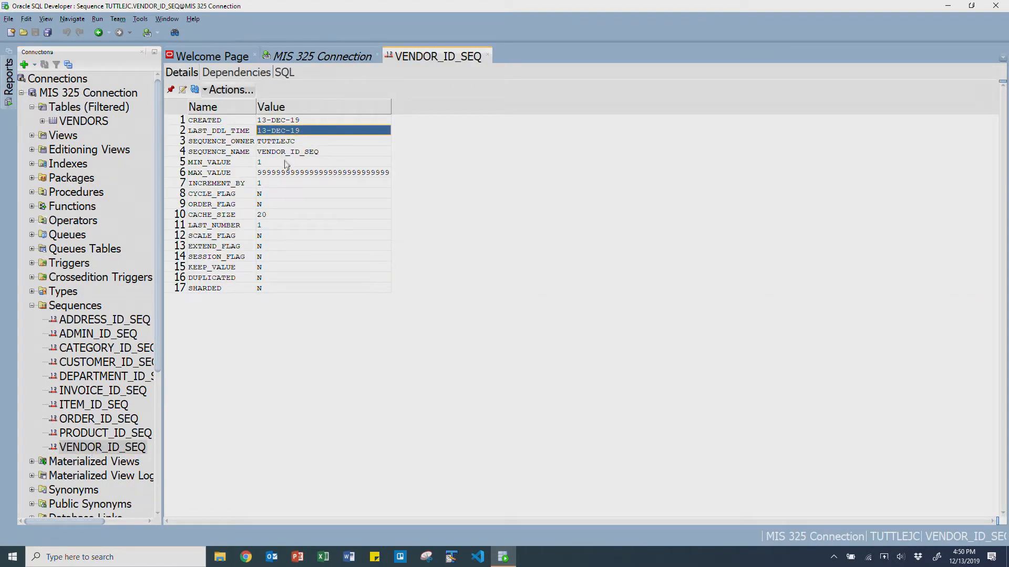
left_click(310, 162)
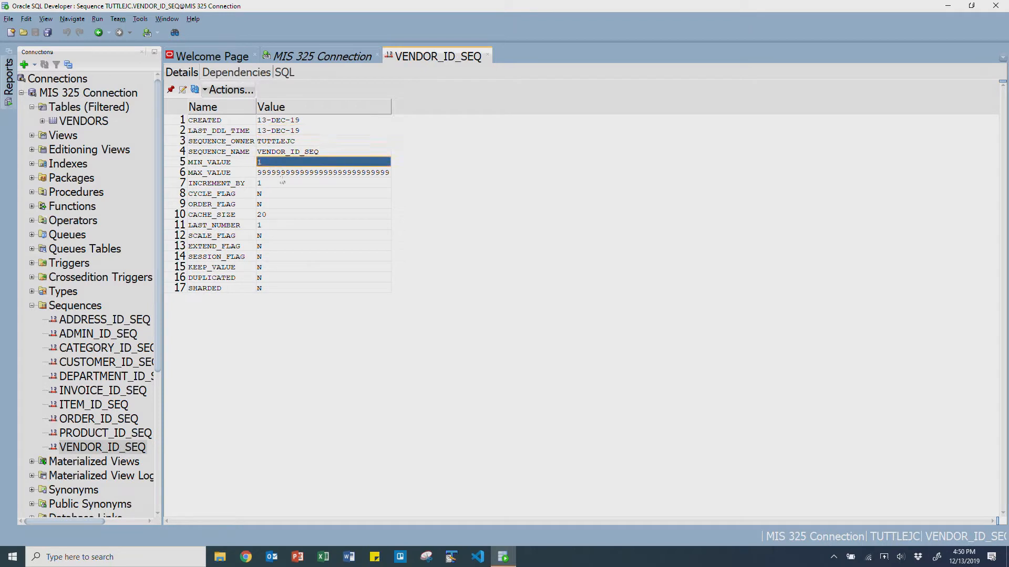
left_click(323, 172)
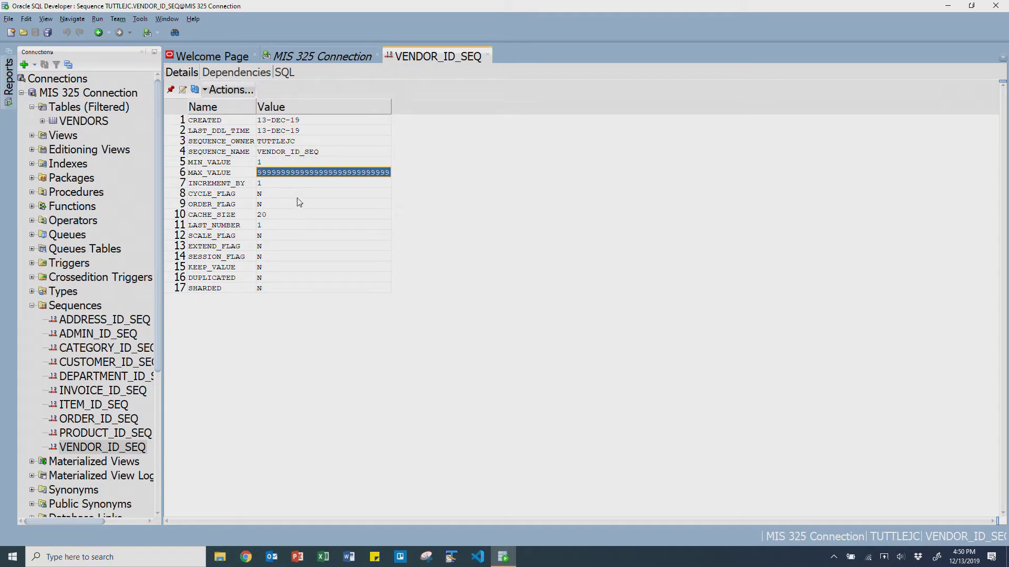
mouse_move(279, 220)
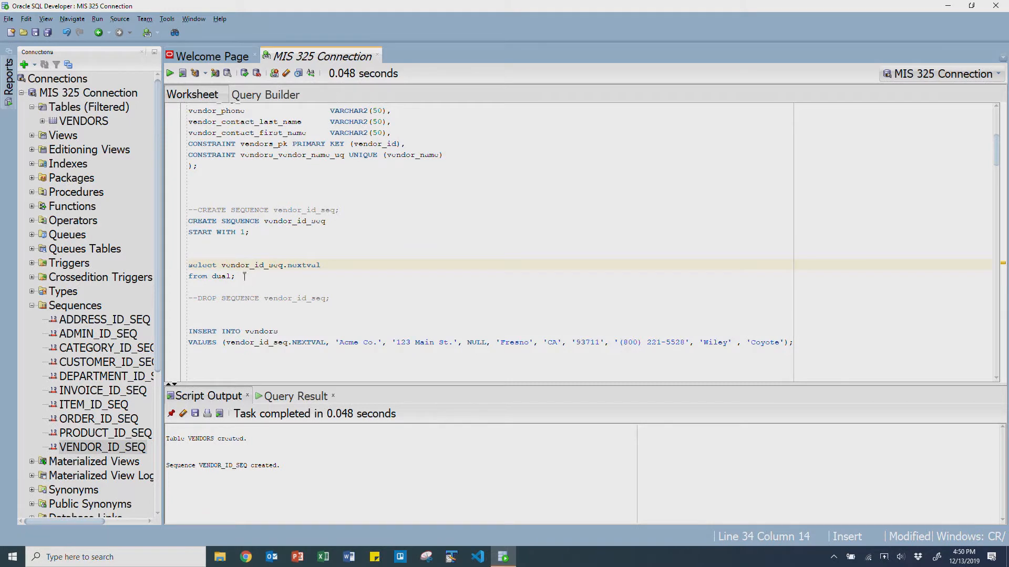
Rewrite the sequence query as vendor_id_seq.currval from dual and run it.
left_click_drag(220, 265, 320, 264)
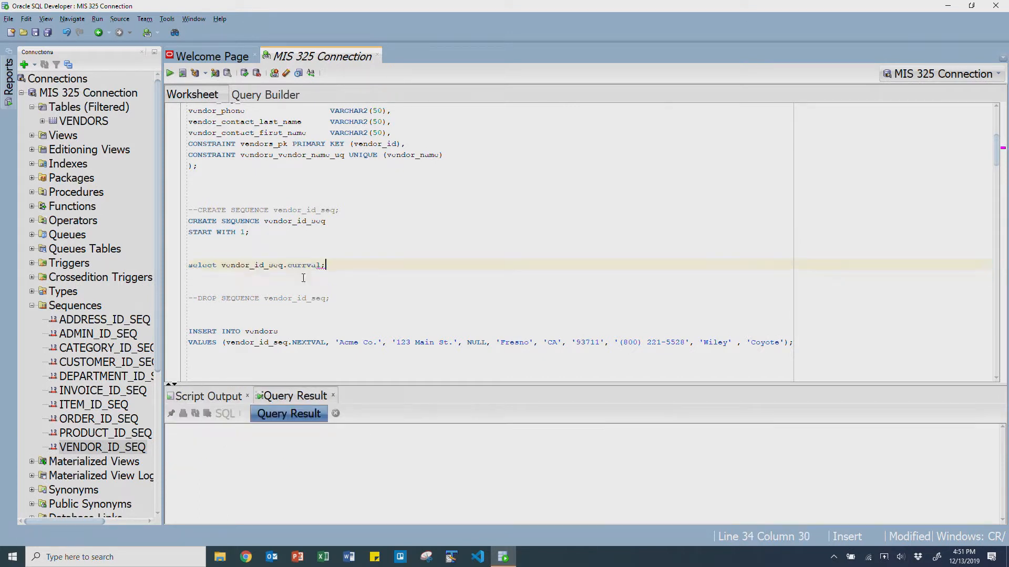
left_click(169, 72)
type("from")
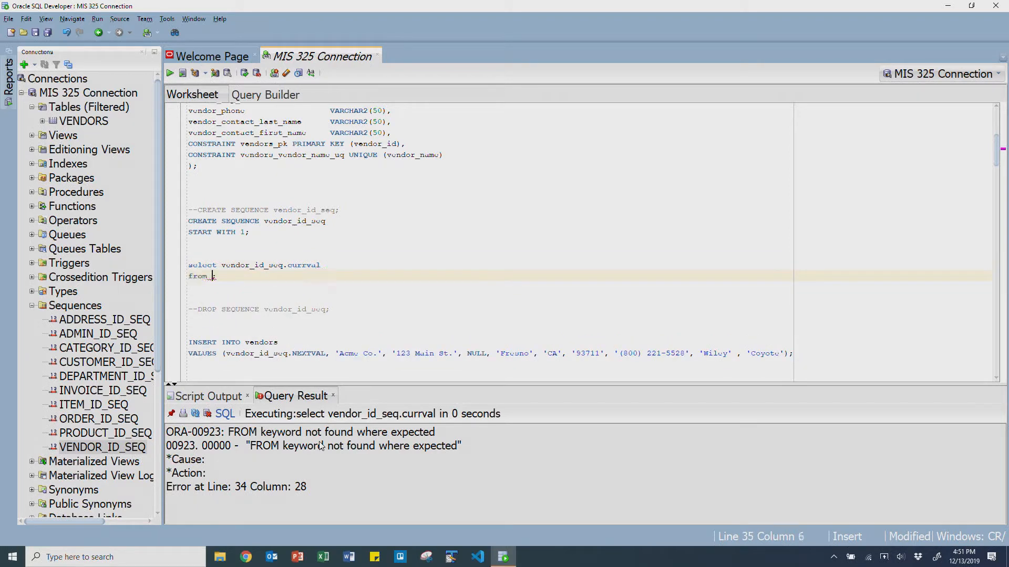
type("dual")
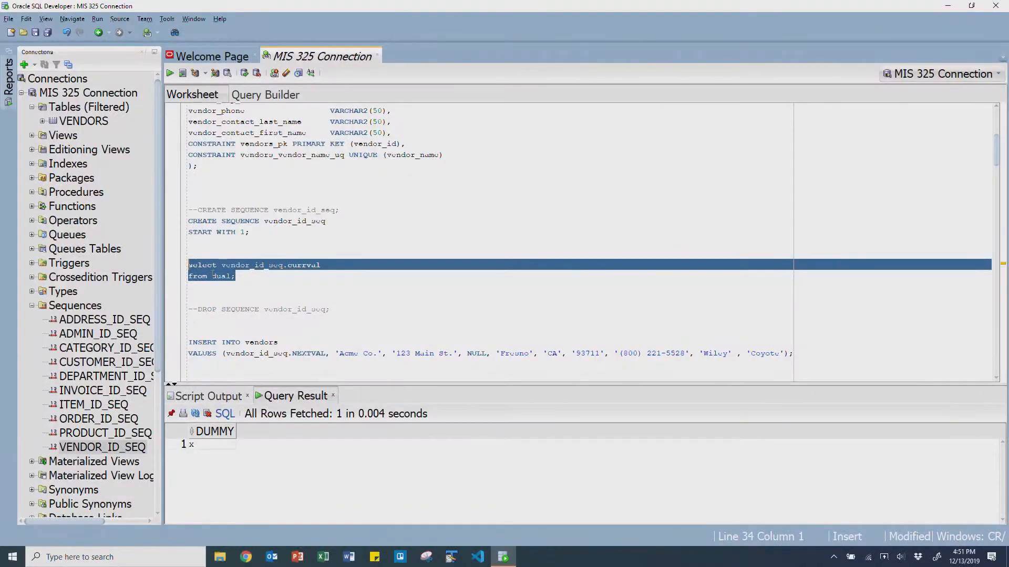
Run the currval query, getting ORA-08002, and select the word currval.
left_click(255, 276)
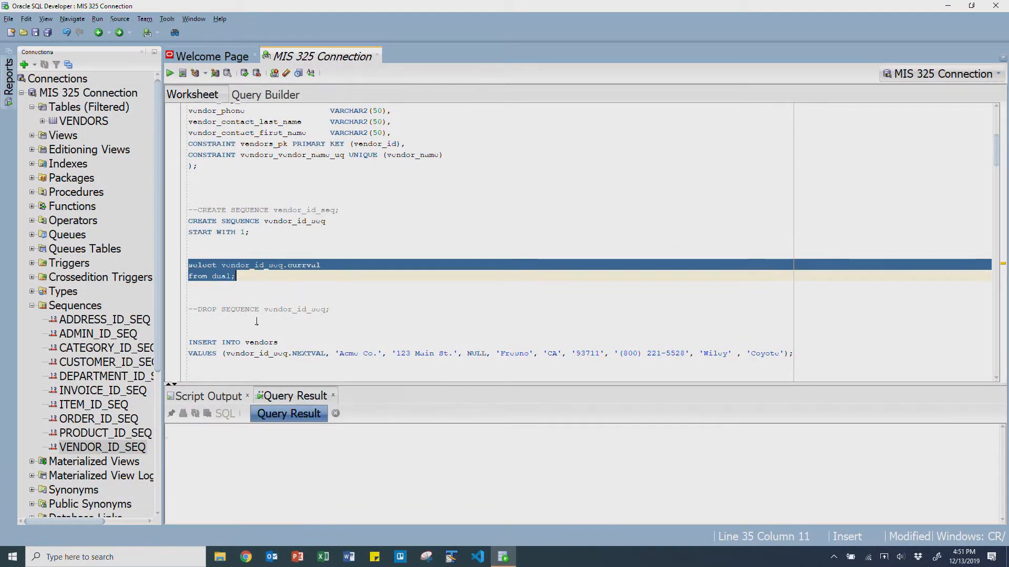
left_click(169, 72)
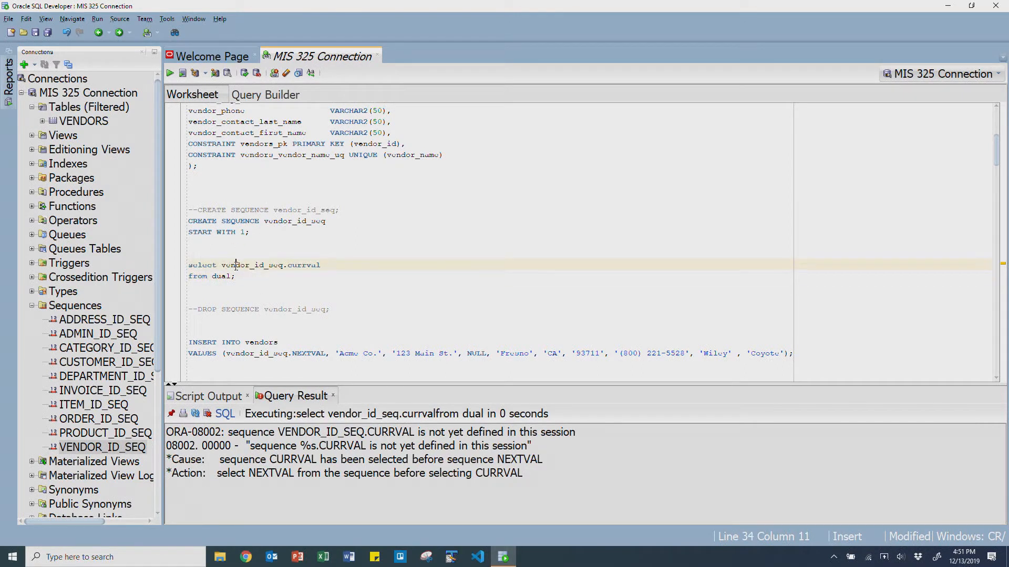
double_click(304, 265)
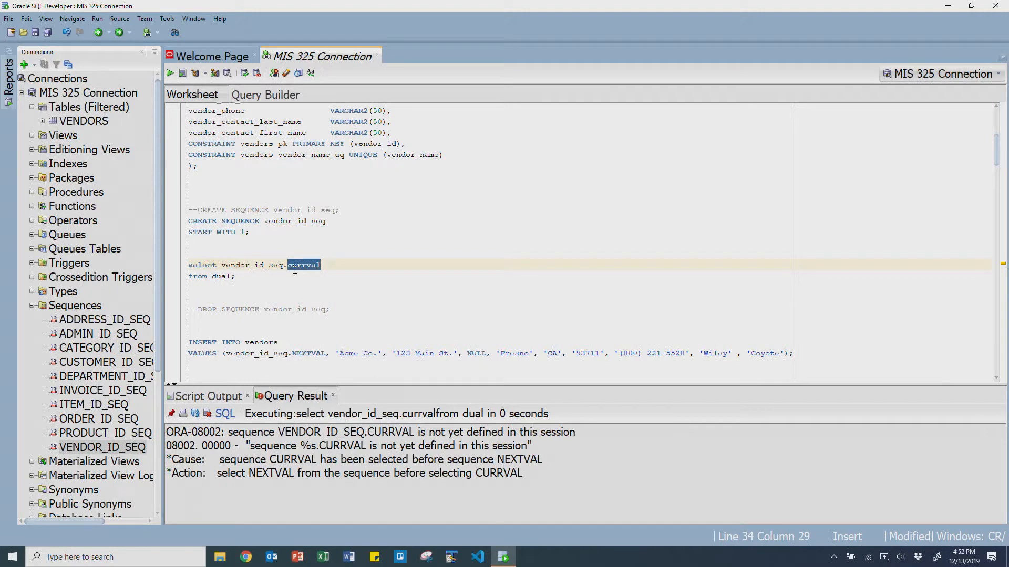
Advance vendor_id_seq twice with nextval, then query currval to get 2.
type("no")
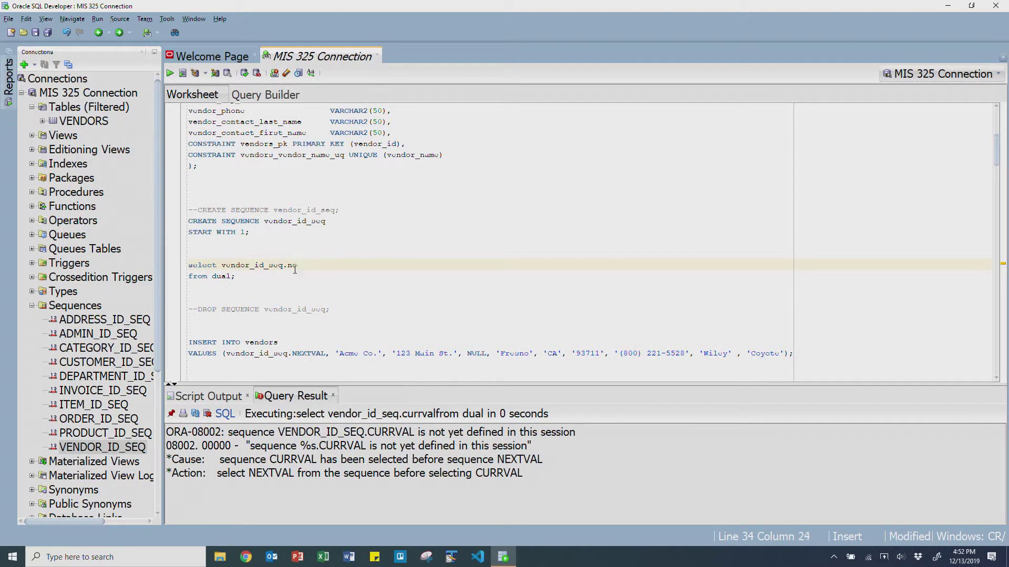
type("extval")
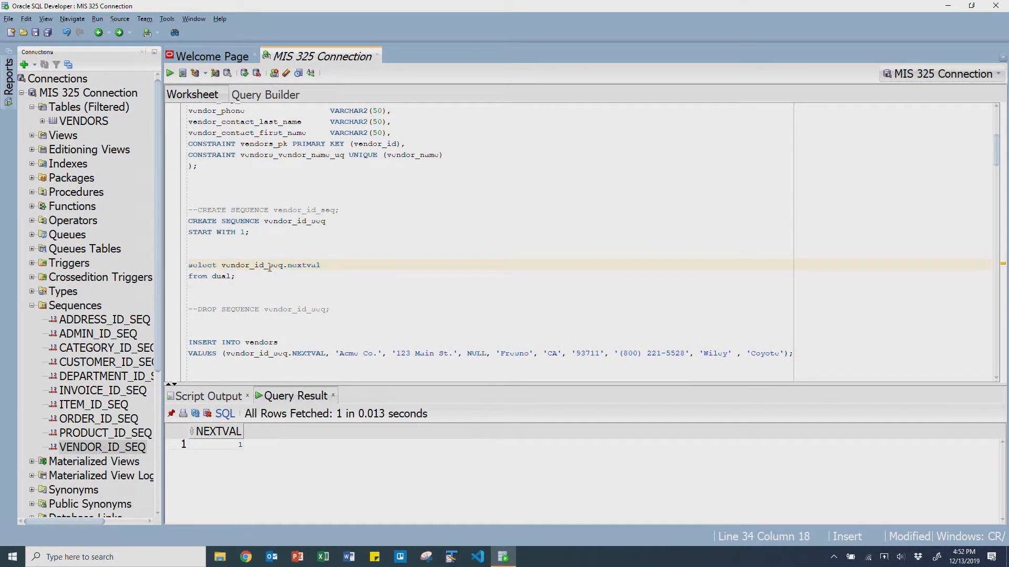
double_click(304, 265)
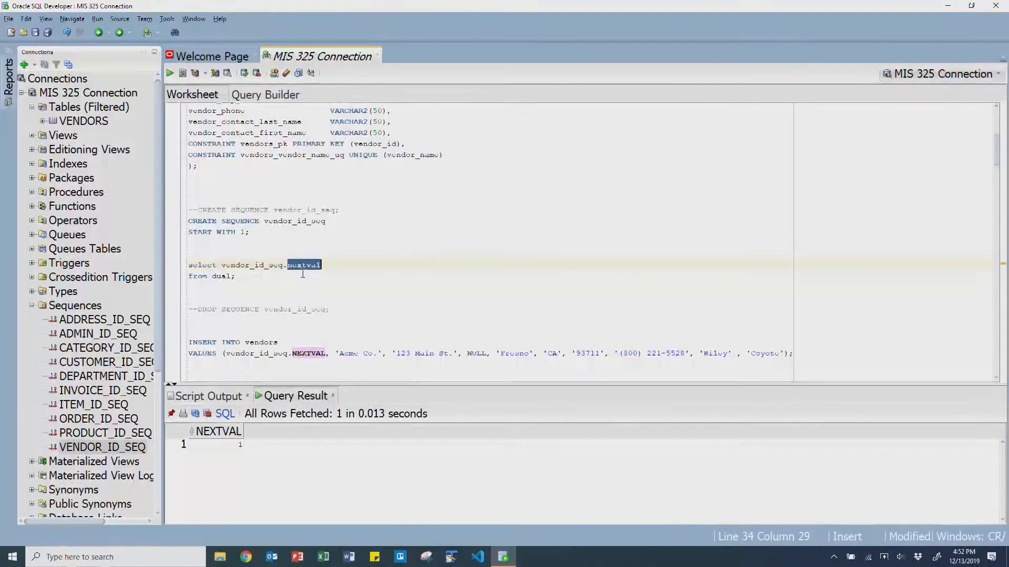
type("curr")
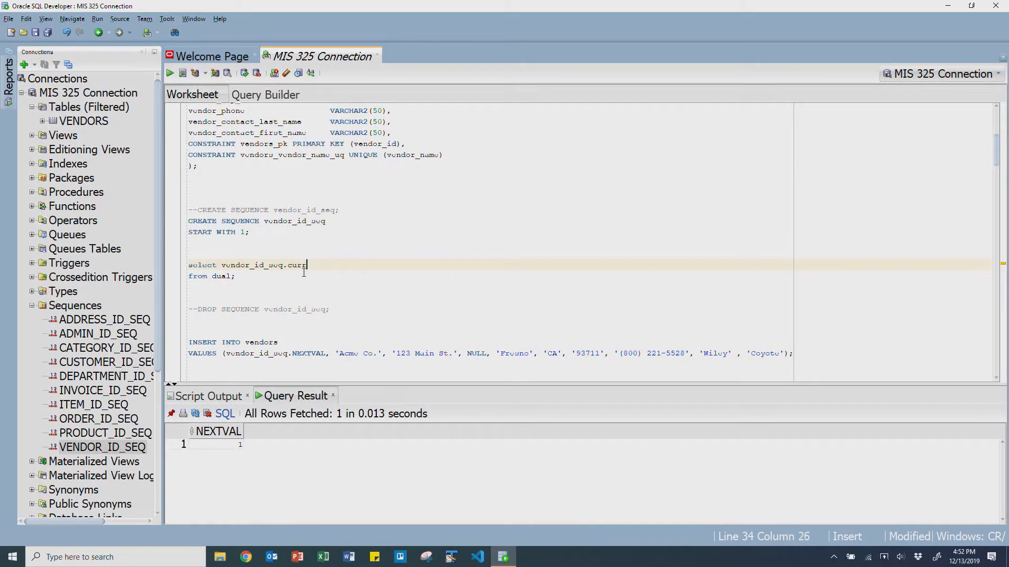
type("val")
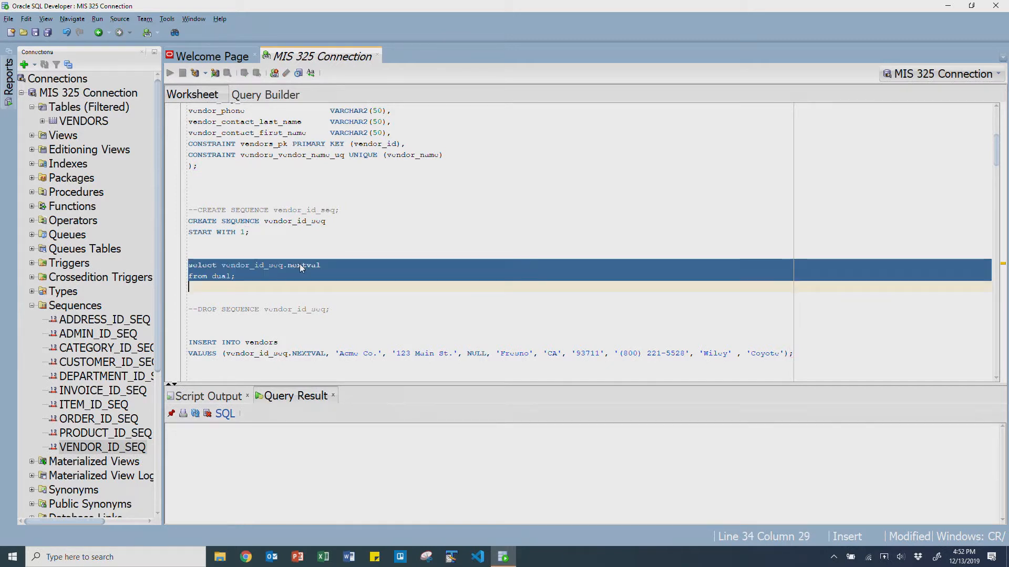
left_click(169, 73)
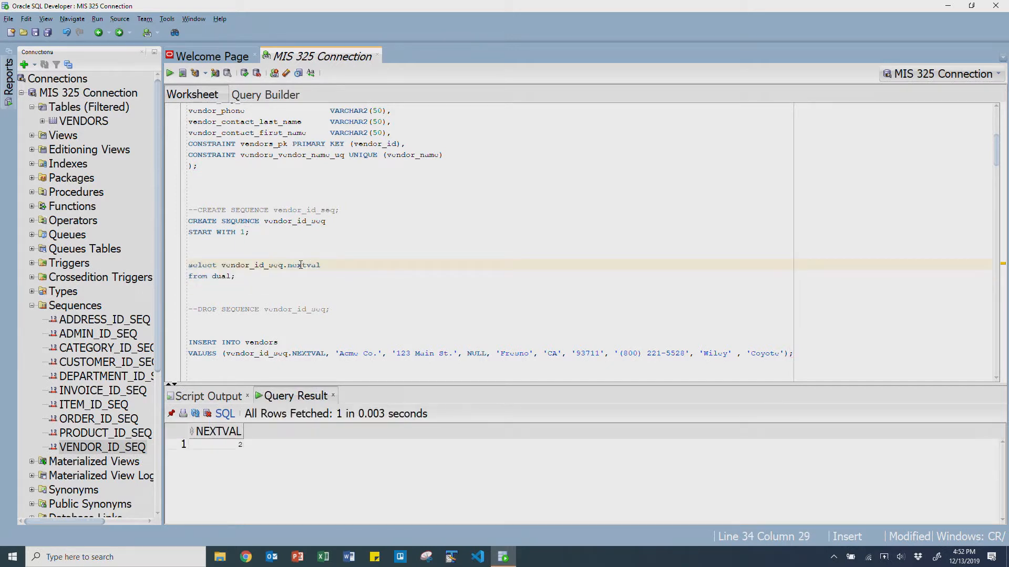
double_click(304, 264)
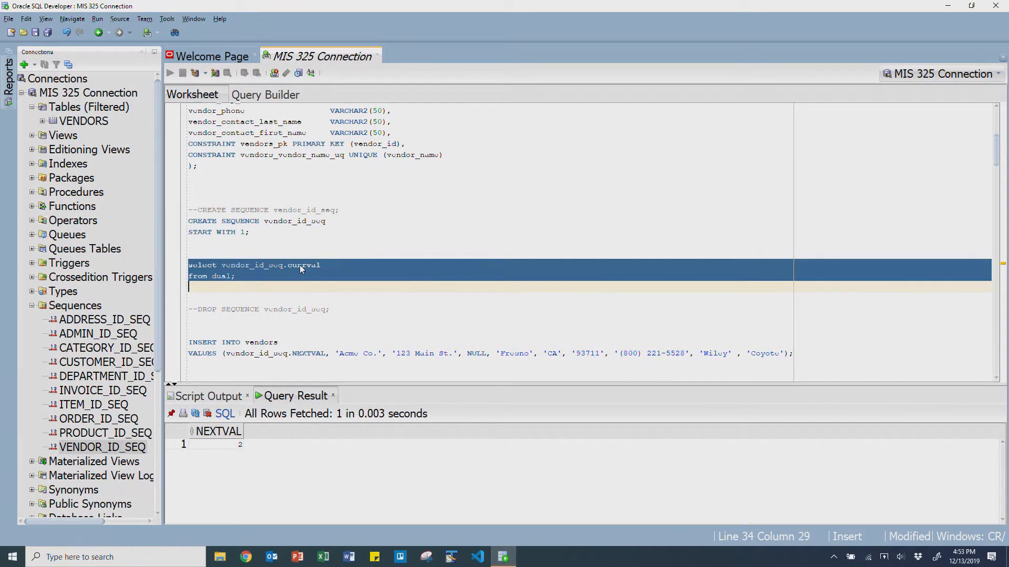
left_click(169, 73)
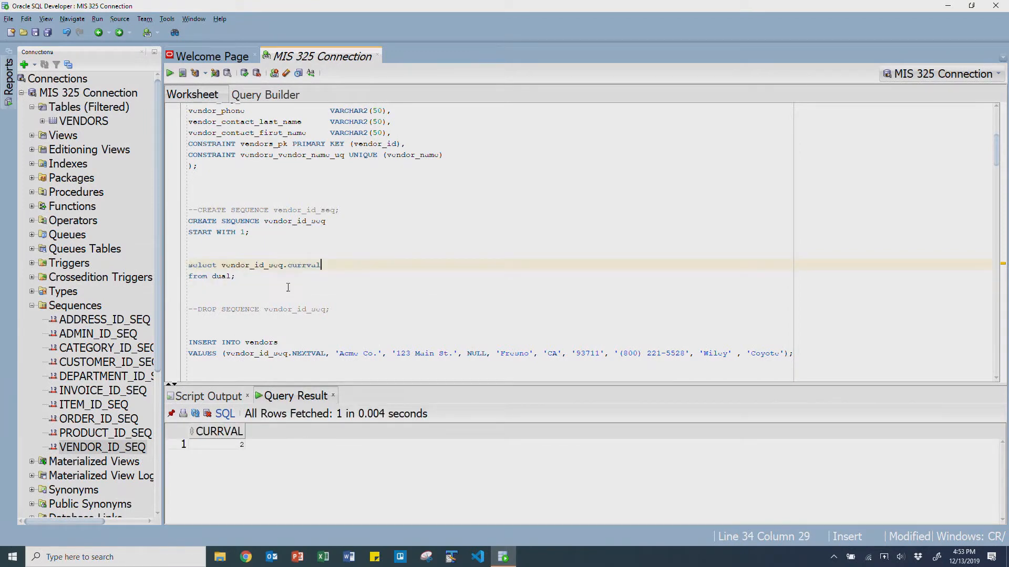
mouse_move(282, 304)
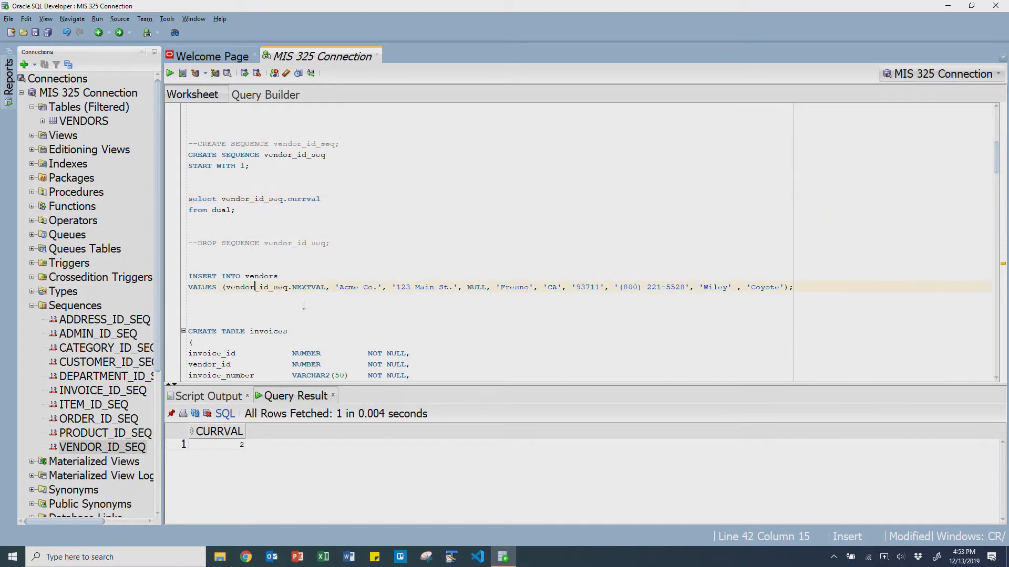
mouse_move(305, 305)
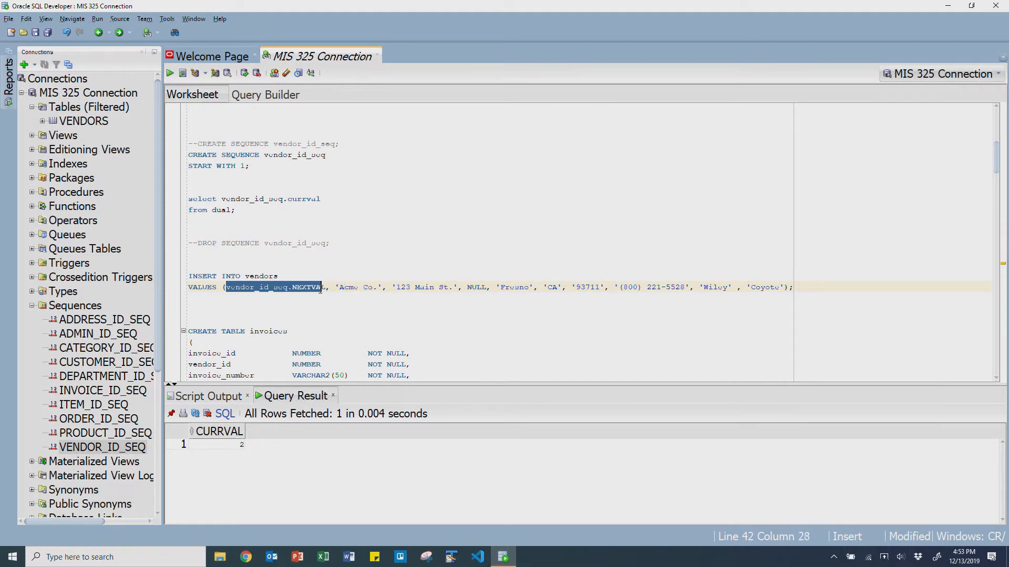
left_click(246, 199)
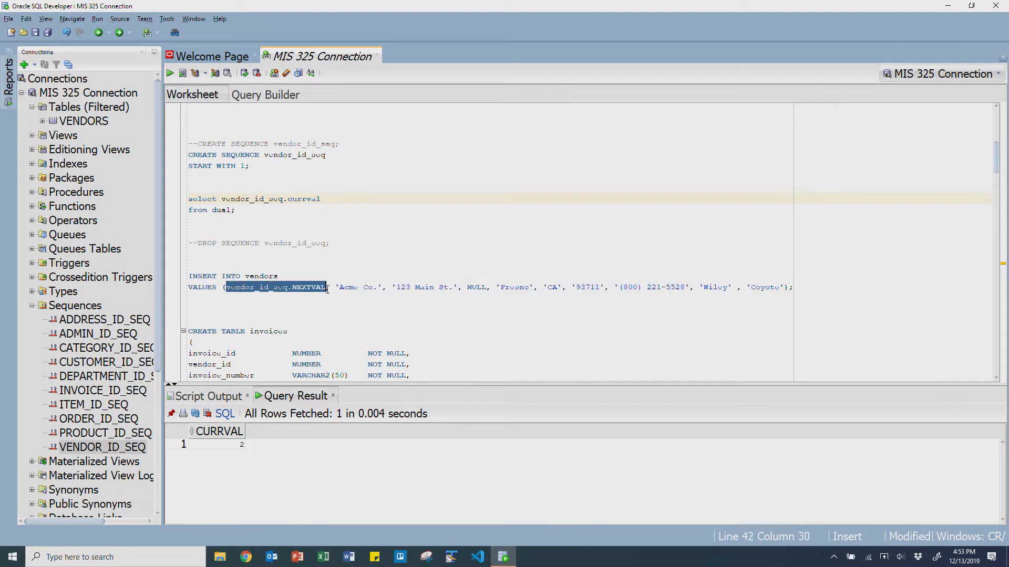
type("3")
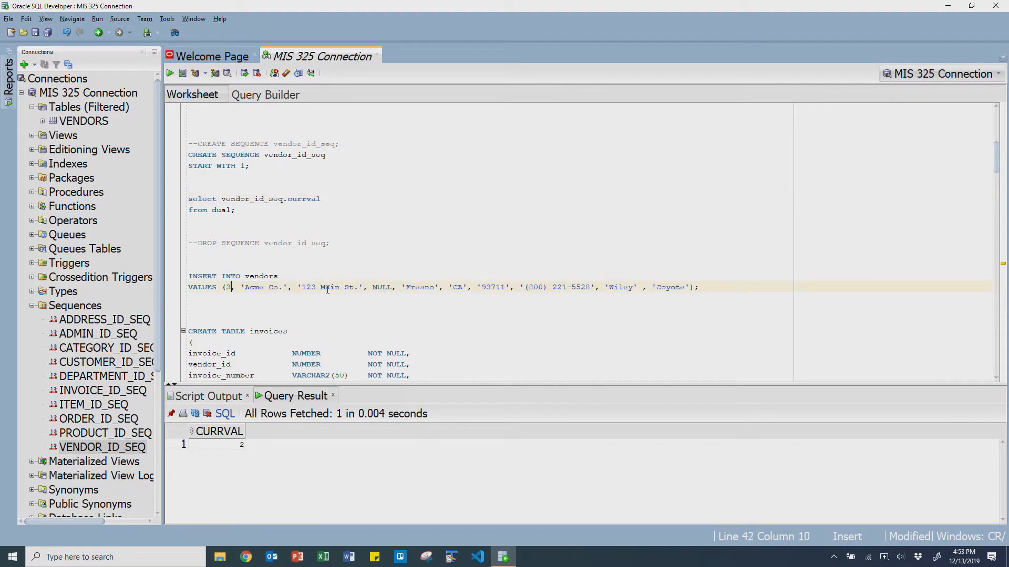
type("vendor_id_seq.NEXTVAL")
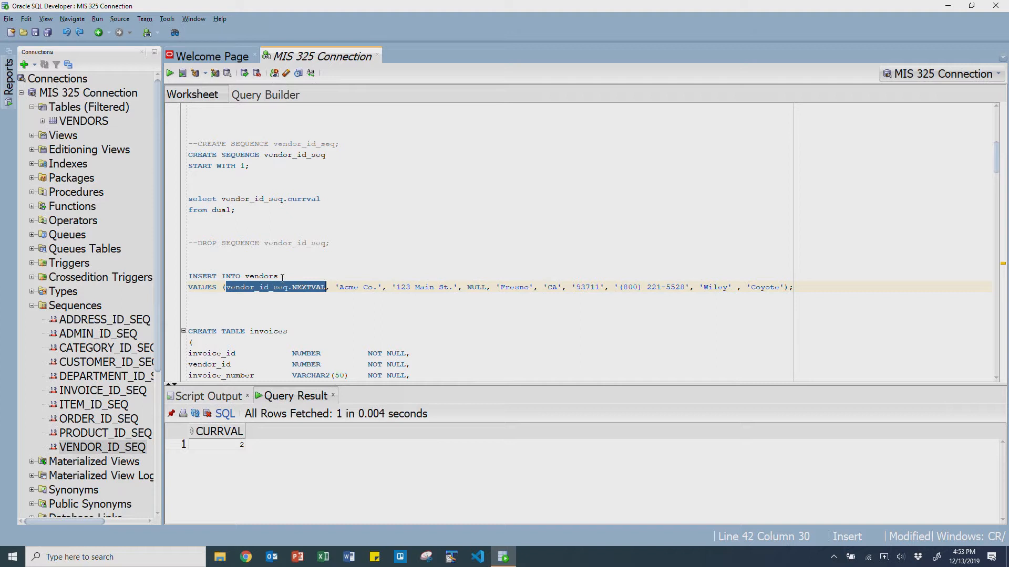
Run the script recreating VENDORS and VENDOR_ID_SEQ, inserting Acme Co., and review the vendor_name unique constraint.
left_click(169, 73)
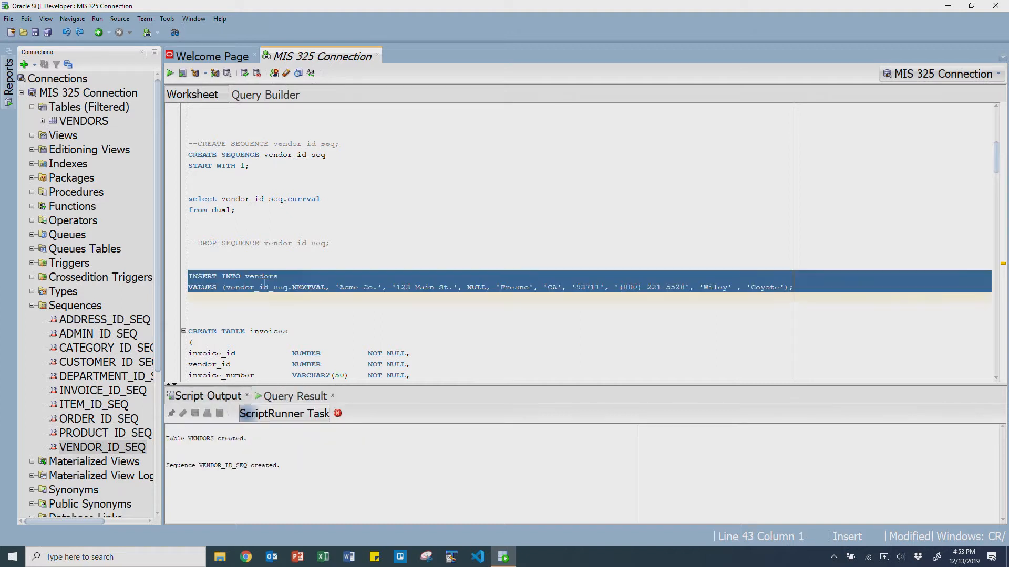
left_click(169, 72)
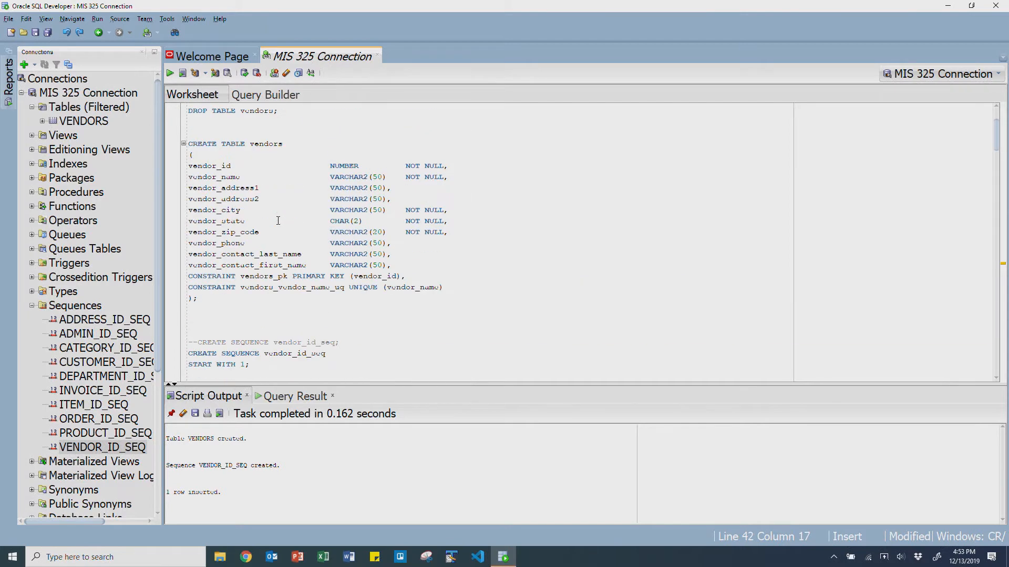
left_click(376, 243)
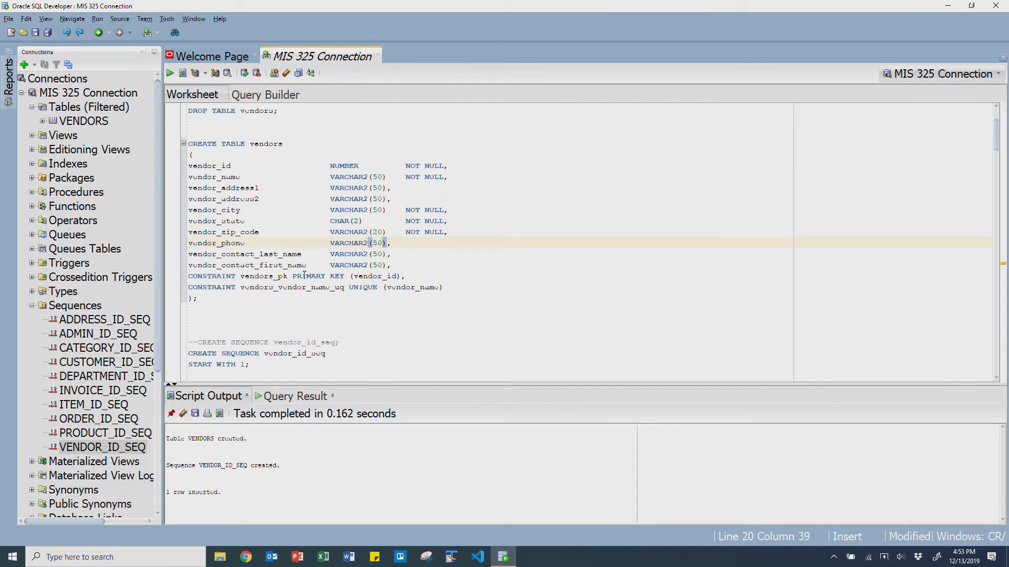
left_click_drag(278, 287, 442, 287)
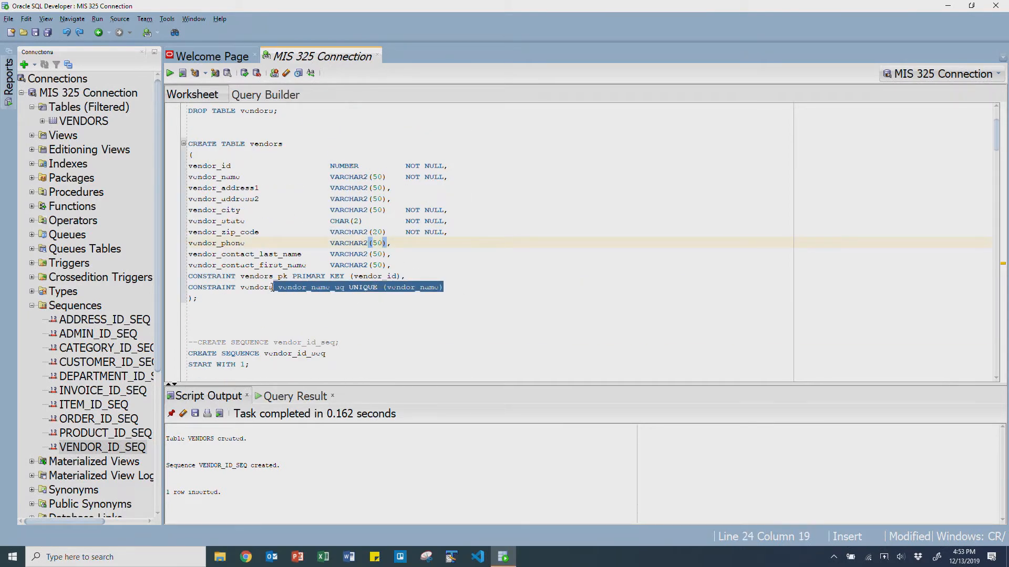
scroll("down", 3)
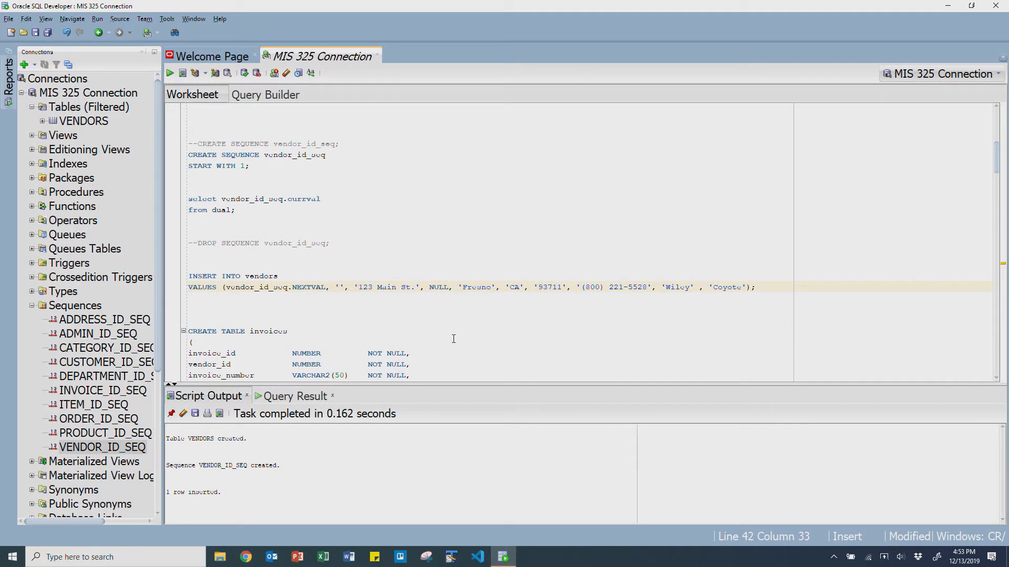
Insert a second vendor named 'Terra Toys' by running the edited INSERT.
type("T")
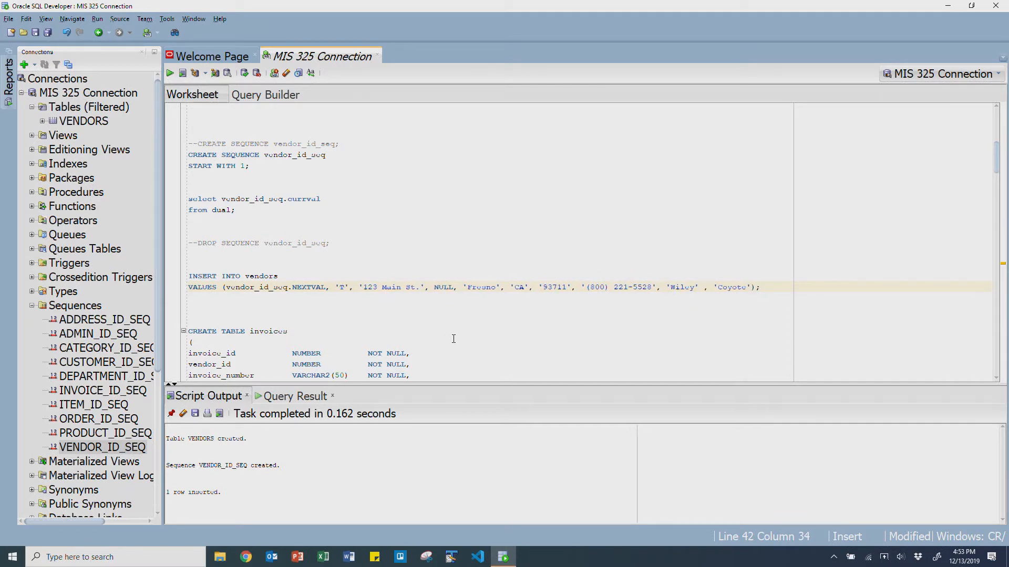
type("Terra Toys")
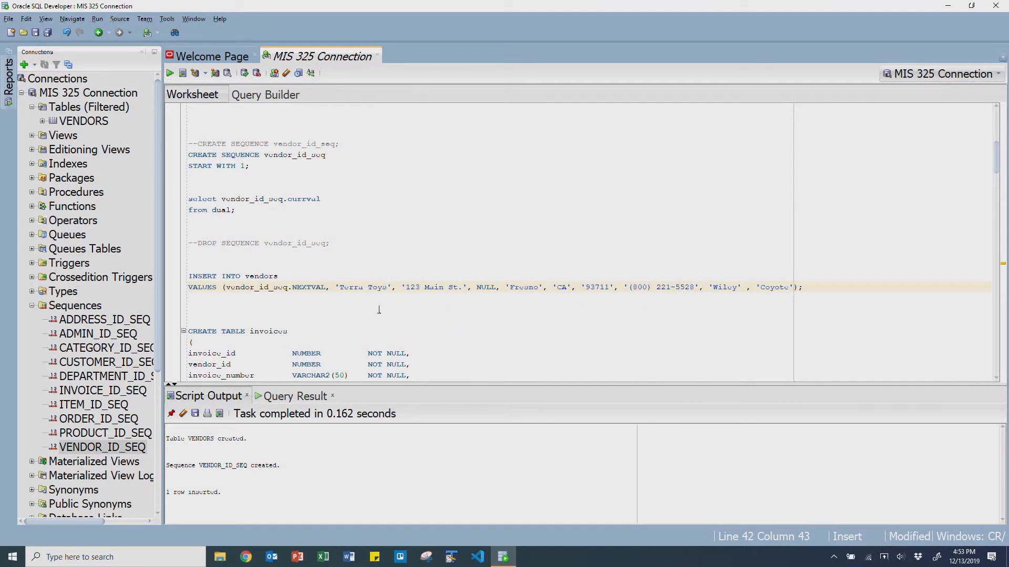
left_click(254, 287)
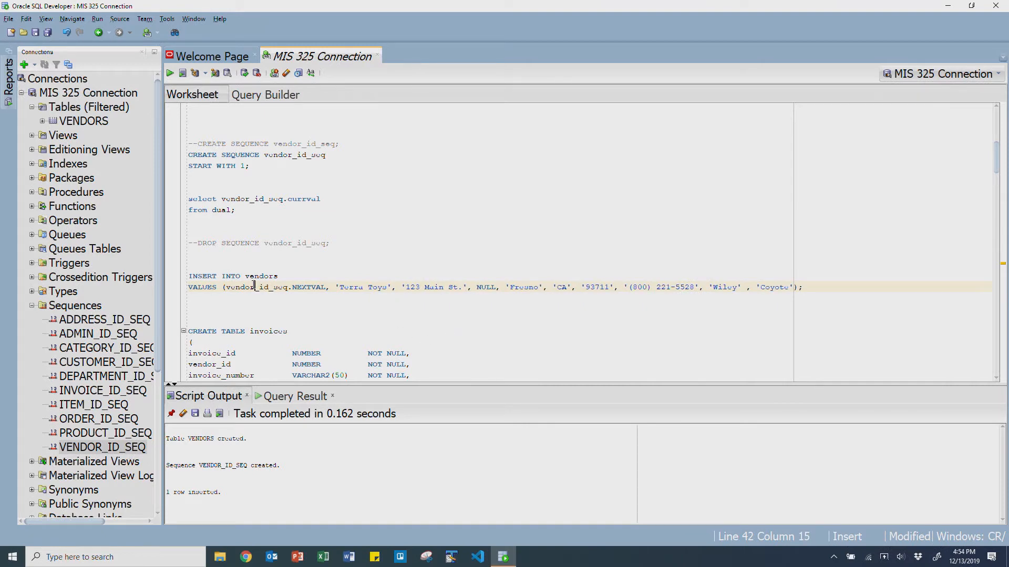
left_click(169, 73)
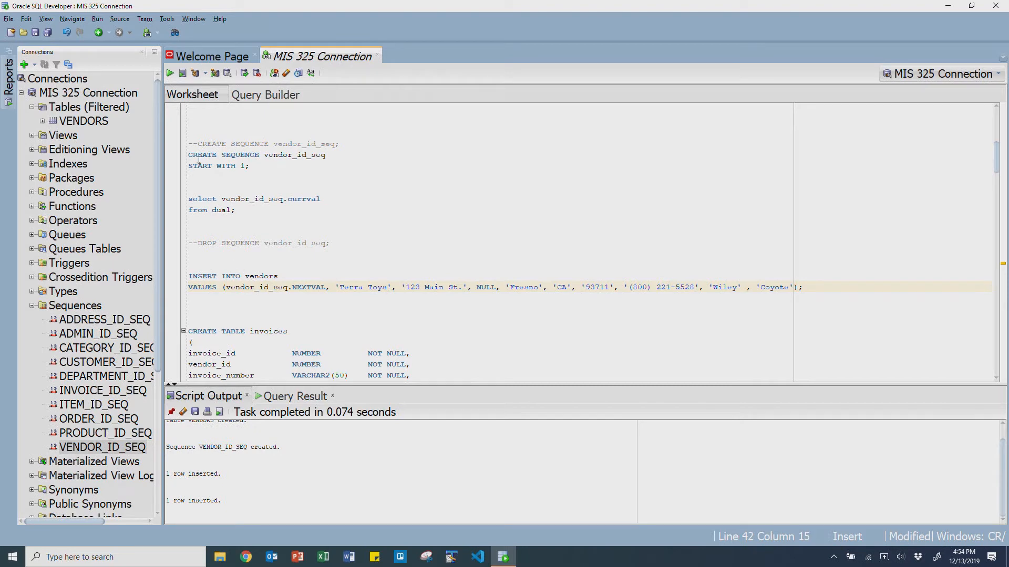
left_click(32, 305)
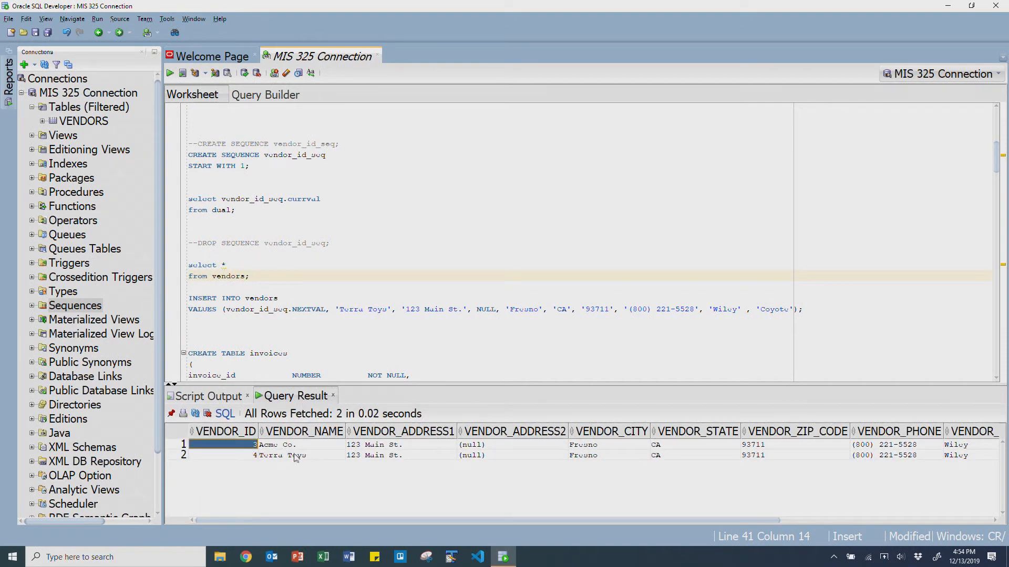
Query all vendors and check the IDs: Acme Co. is 3, Terra Toys is 4.
left_click(223, 455)
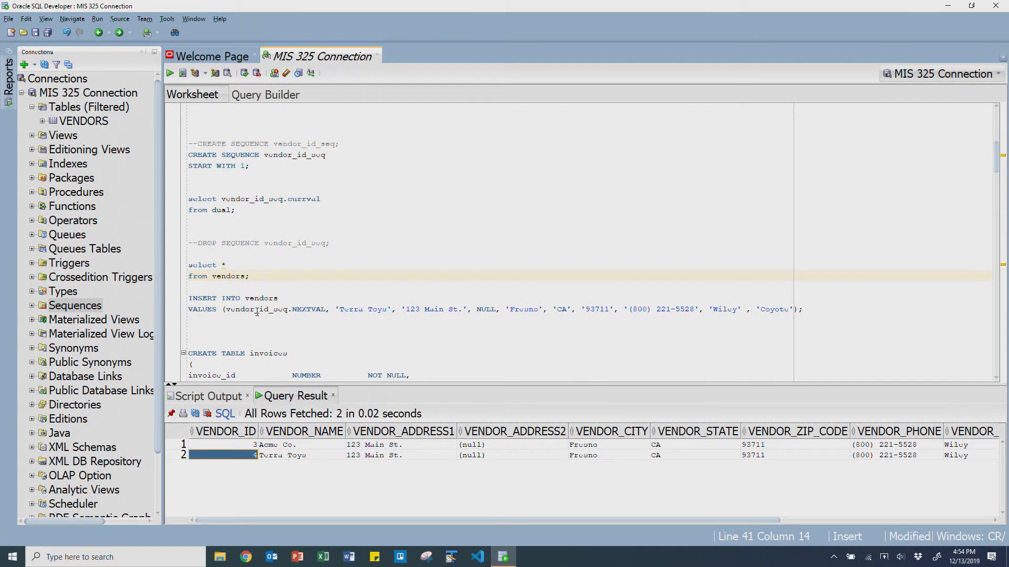
scroll("down", 3)
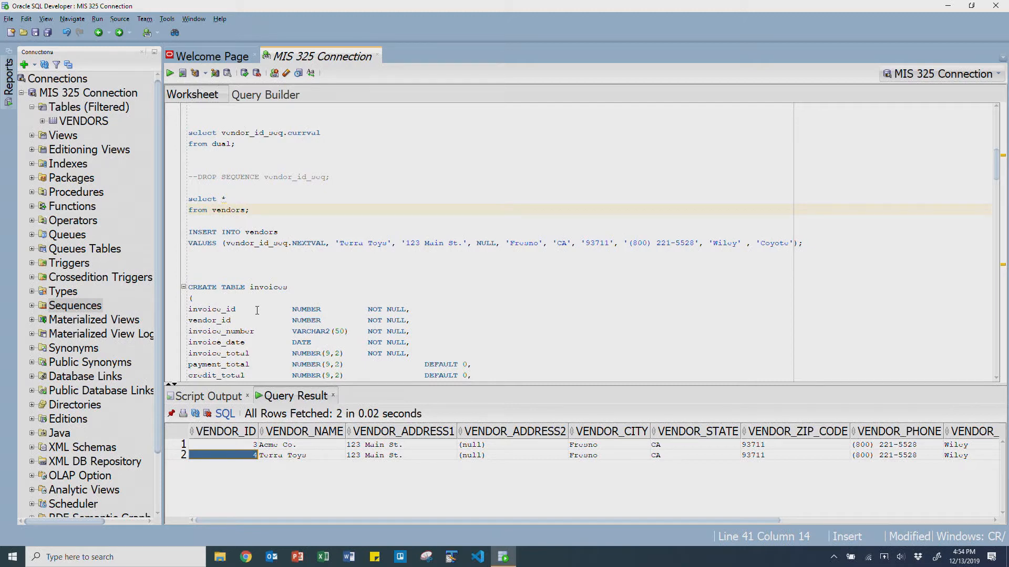
left_click(172, 73)
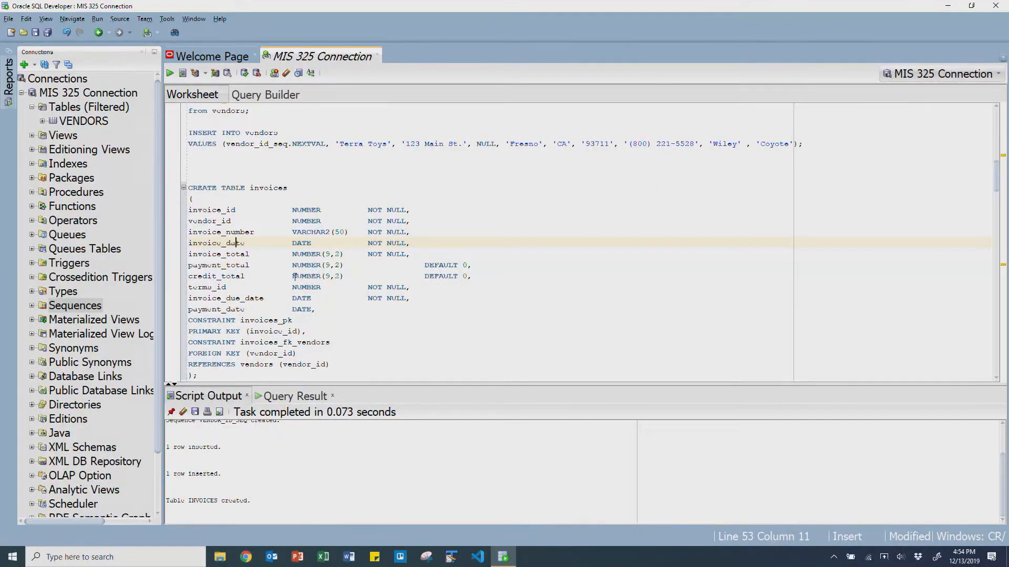
Scroll through the CREATE TABLE invoices and CREATE SEQUENCE invoice_id_seq START WITH 115 statements.
scroll("down", 3)
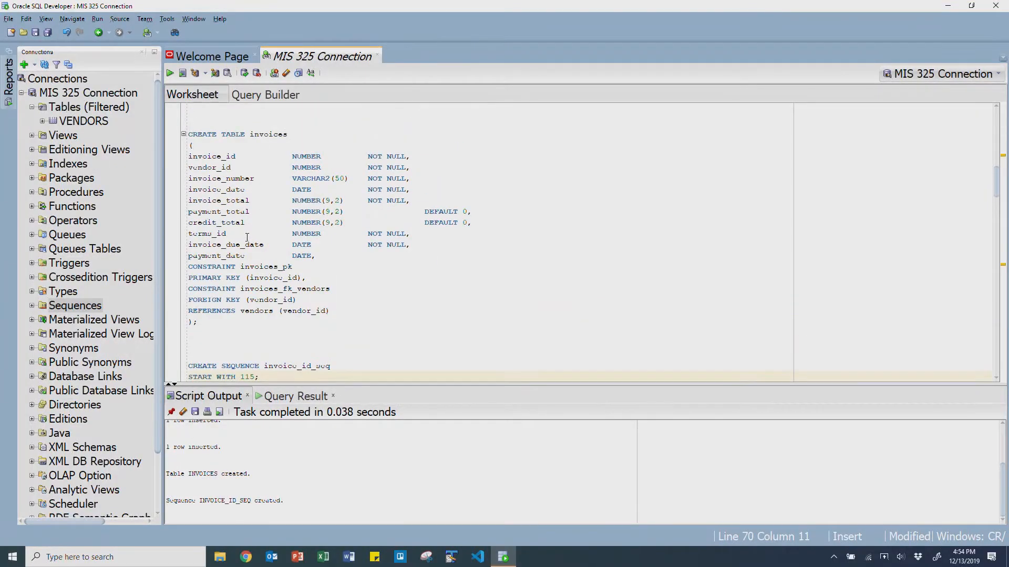
scroll("down", 3)
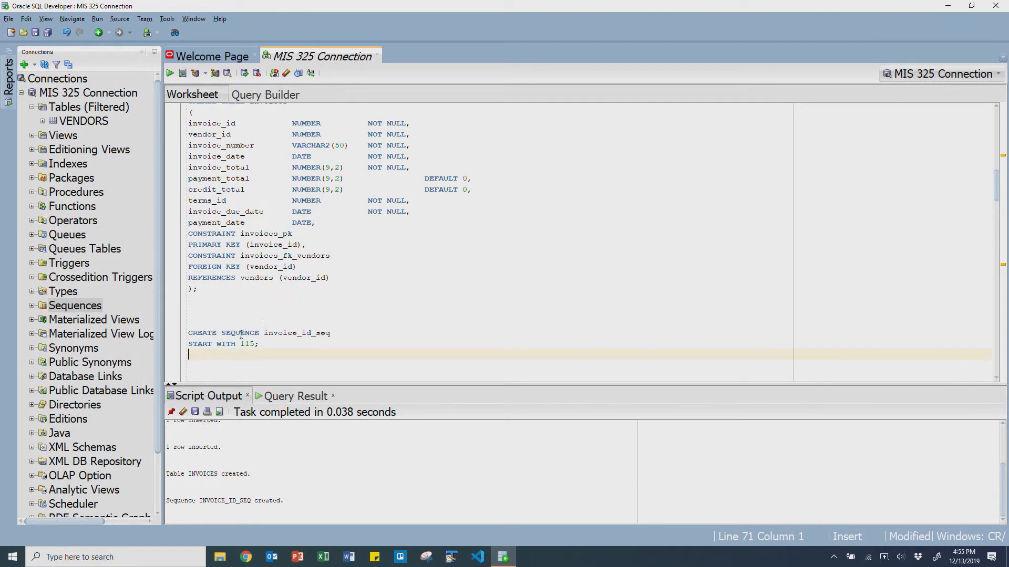
mouse_move(283, 333)
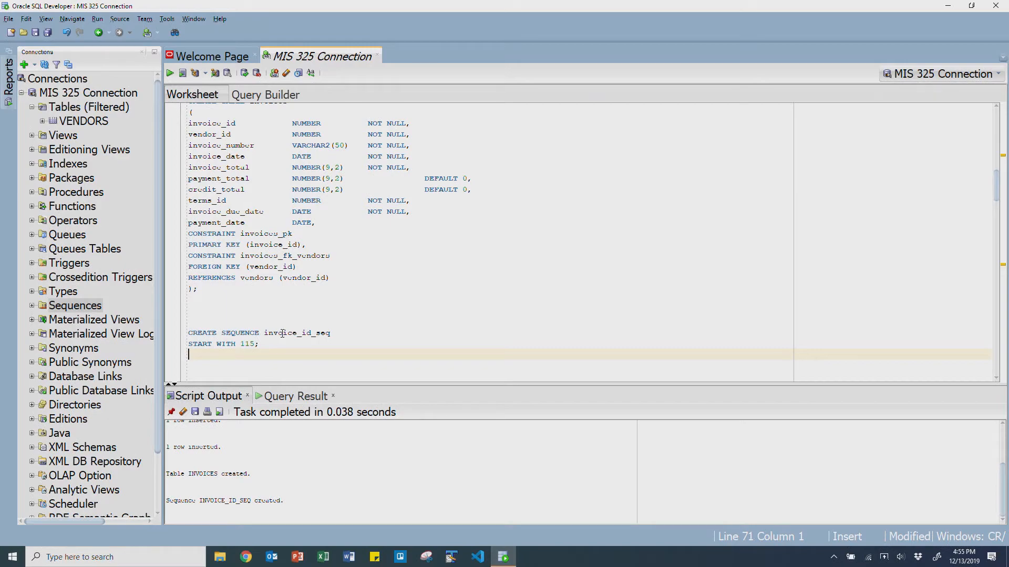
scroll("down", 3)
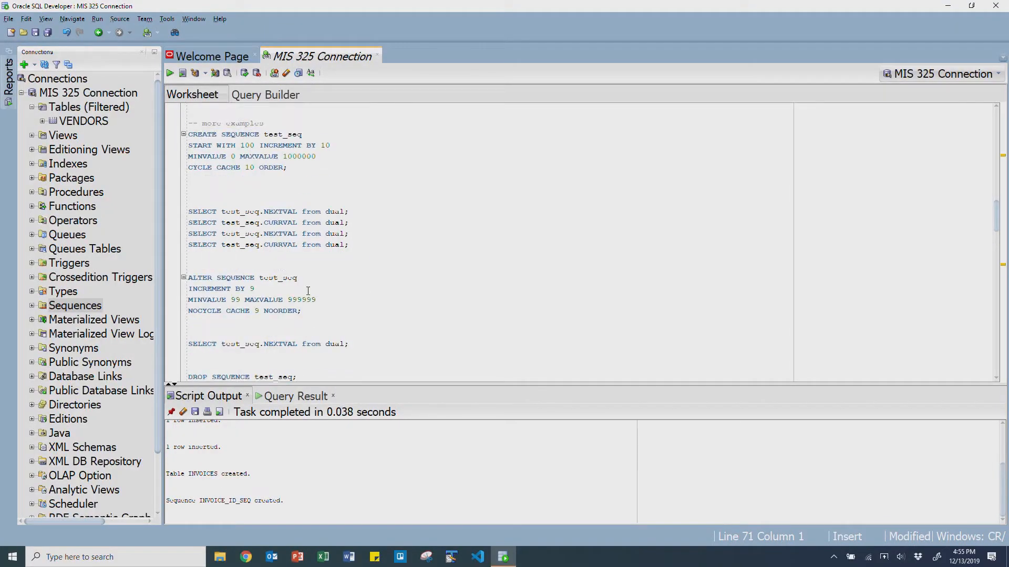
Scroll down to DROP TABLE vendors, whose execution fails with ORA-02449.
scroll("down", 3)
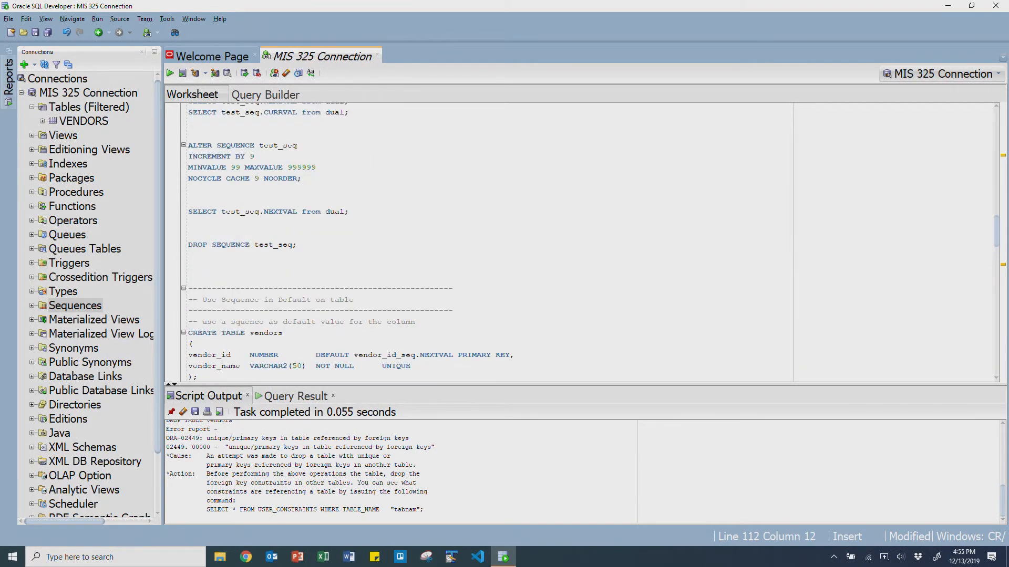
Drop VENDORS from the Connections tree with Cascade Constraints, leaving only INVOICES listed.
double_click(78, 121)
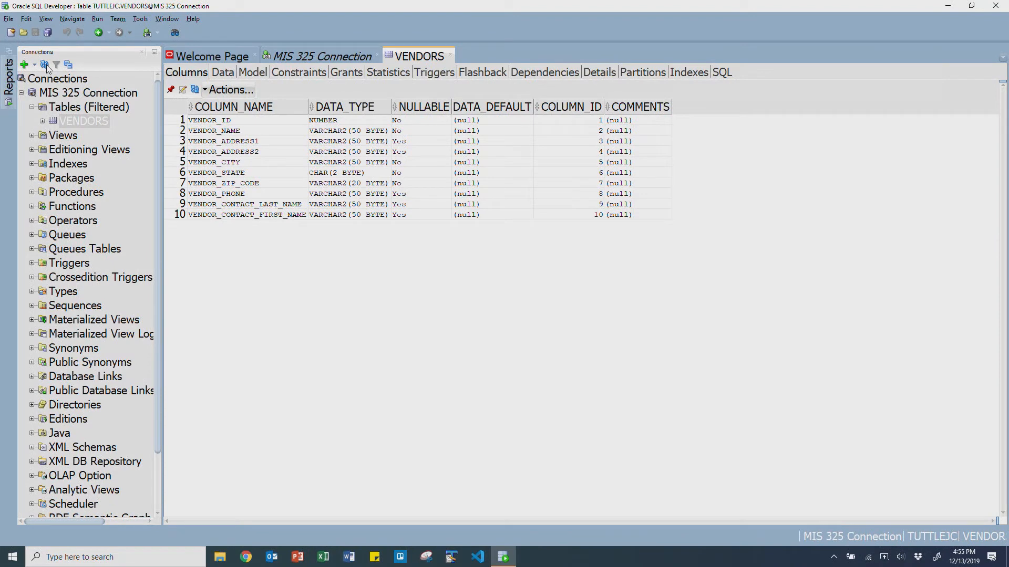
left_click(84, 121)
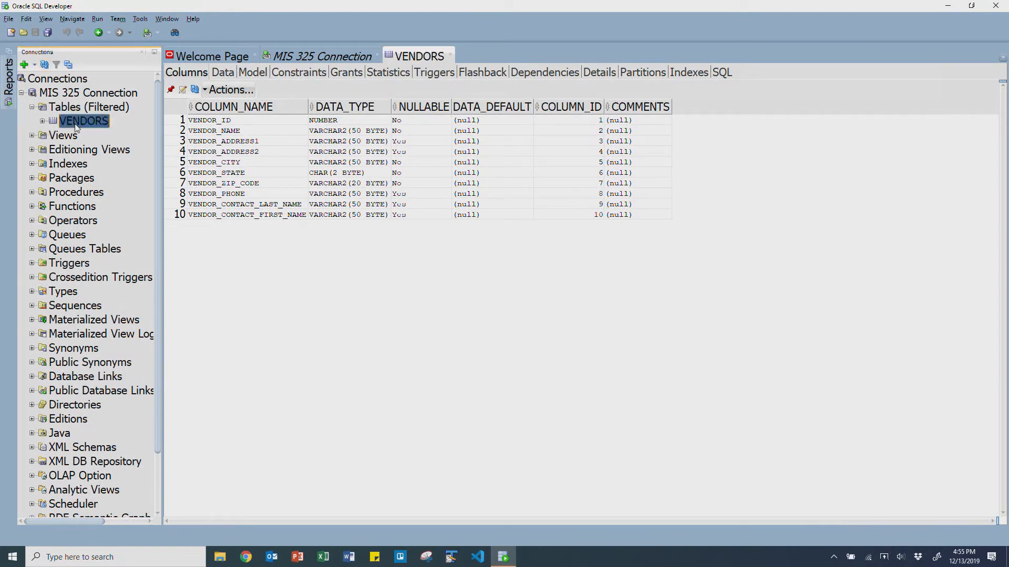
right_click(83, 121)
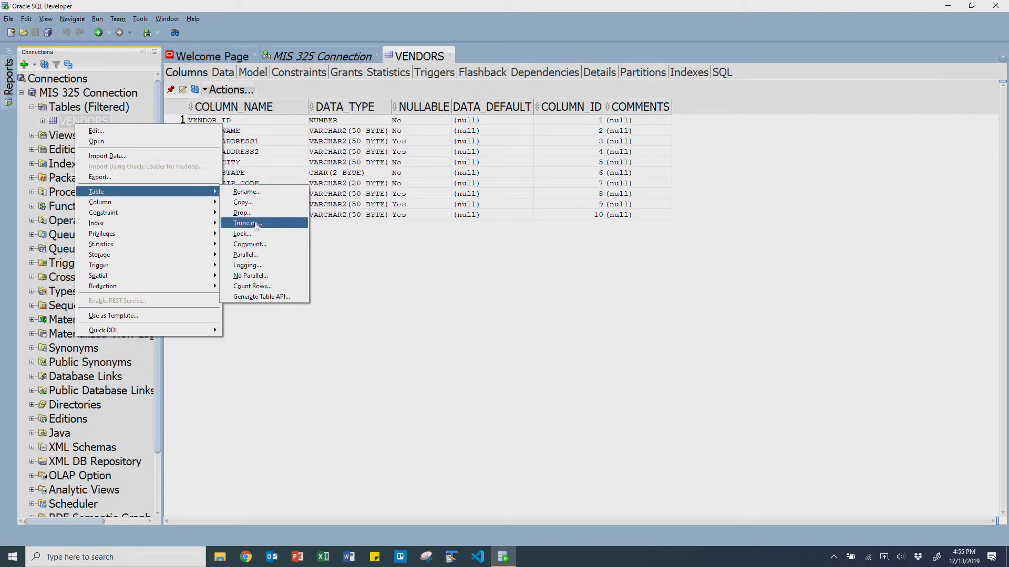
left_click(242, 213)
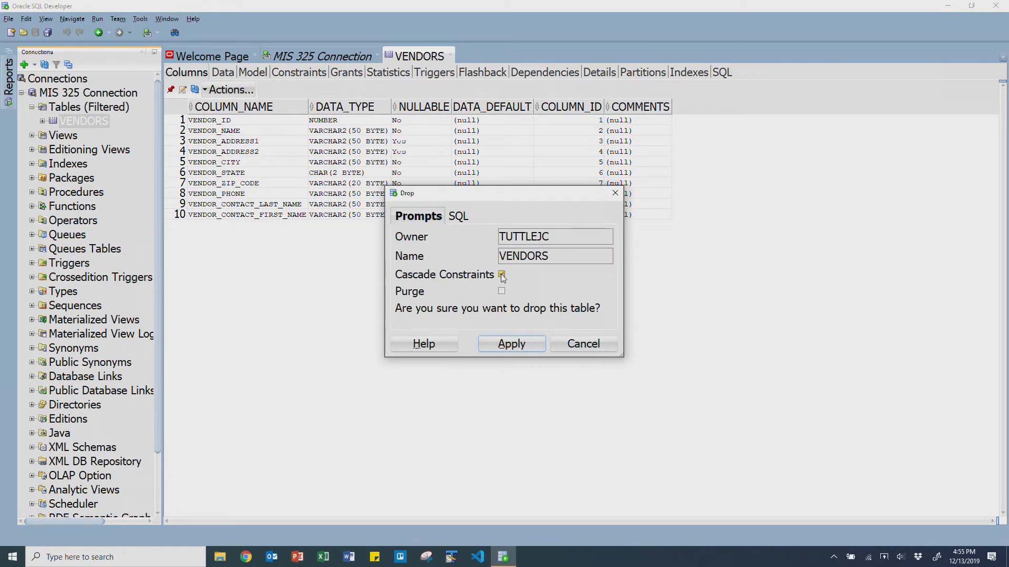
left_click(511, 344)
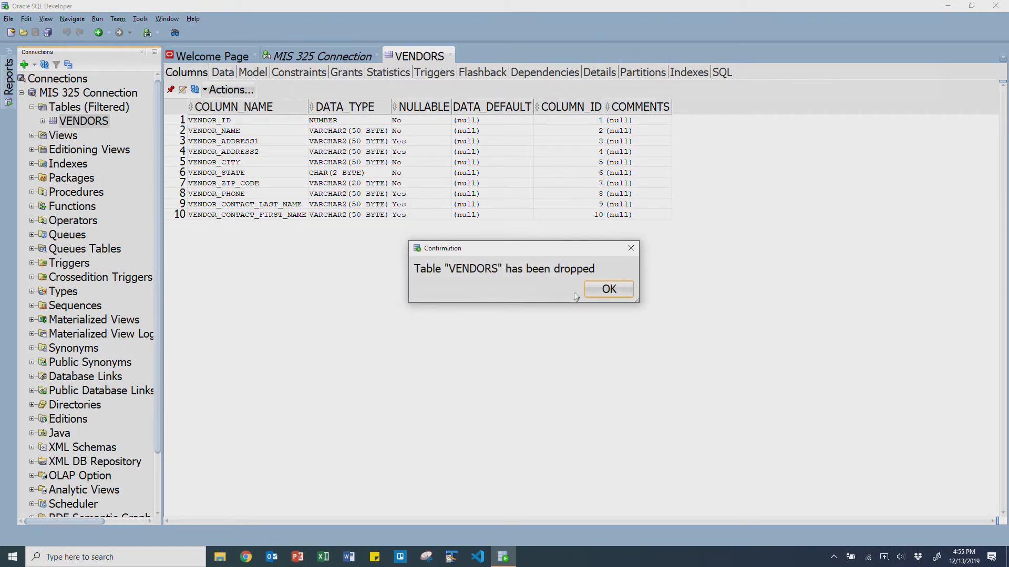
left_click(609, 289)
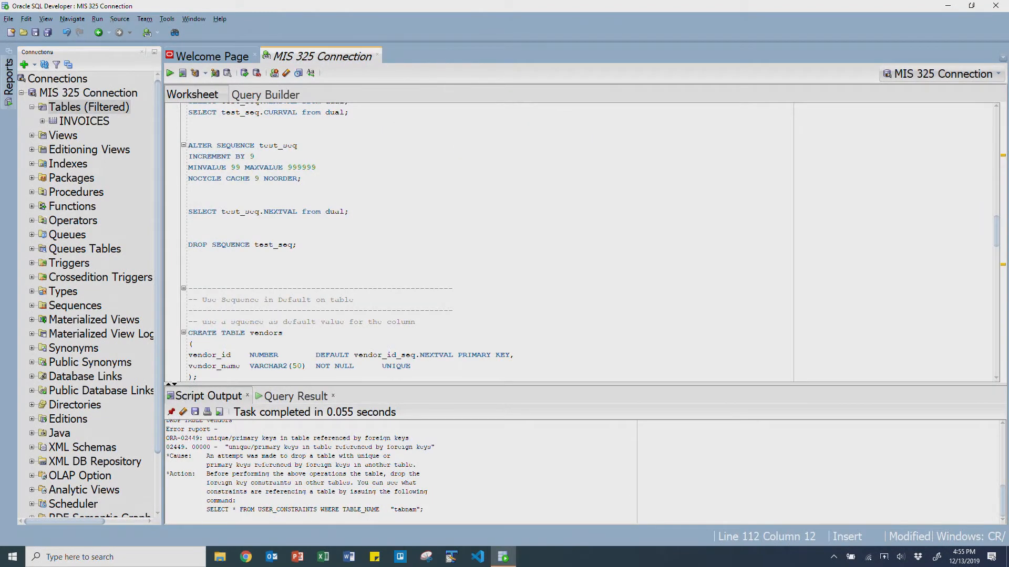
left_click(82, 121)
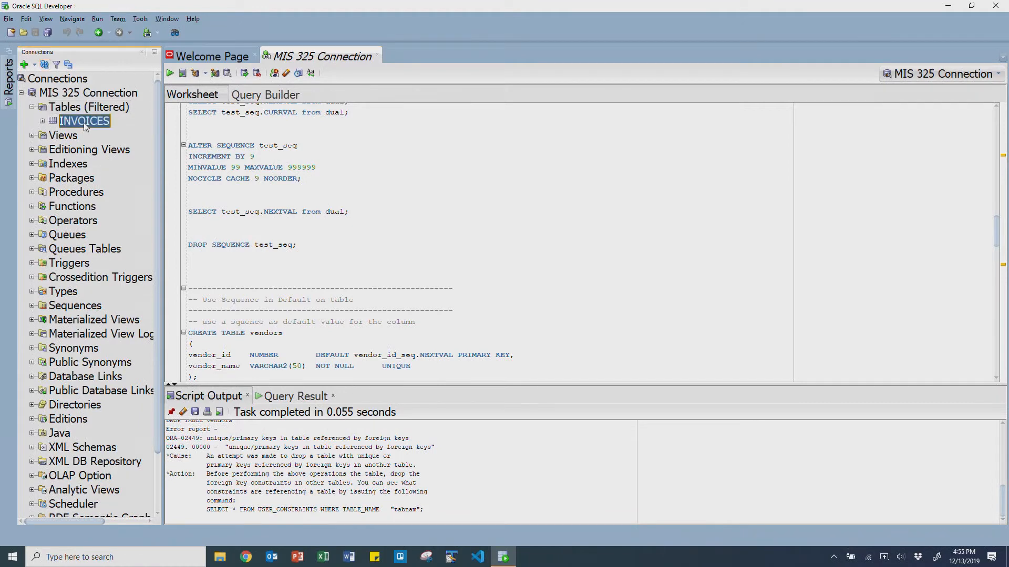
Retype the DEFAULT vendor_id_seq.NEXTVAL clause on vendor_id and run CREATE TABLE vendors.
double_click(85, 121)
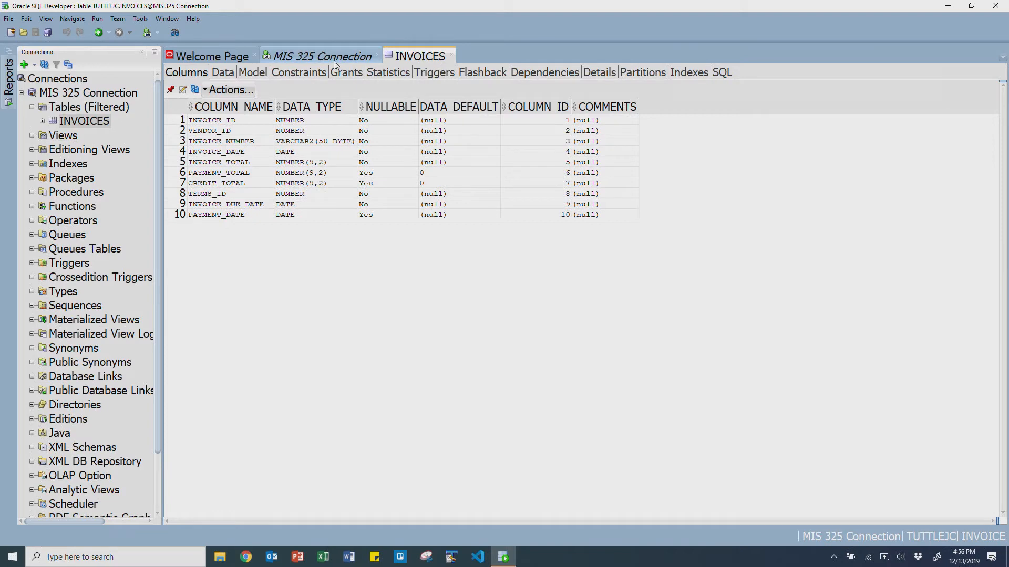
left_click(322, 56)
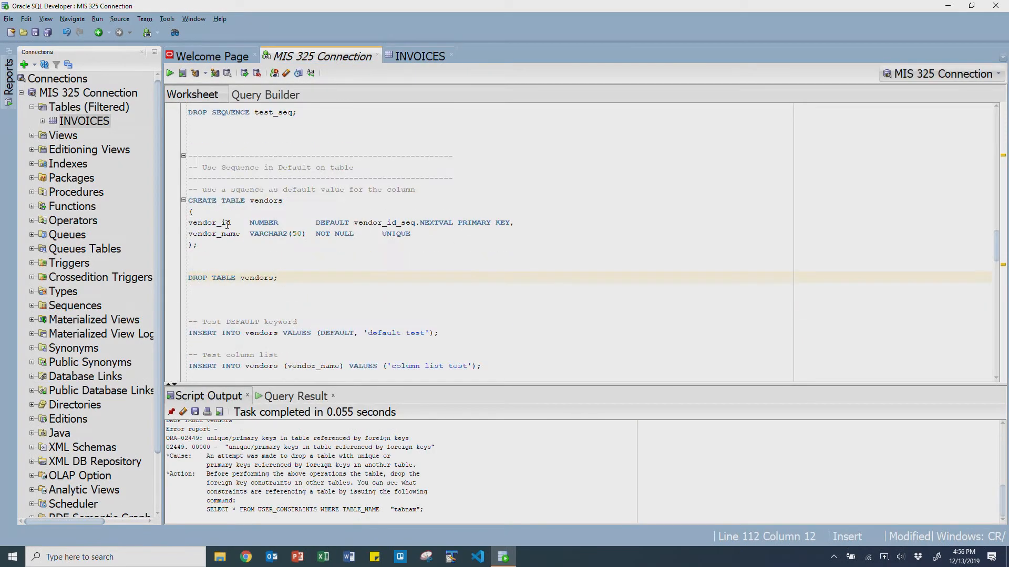
left_click(315, 223)
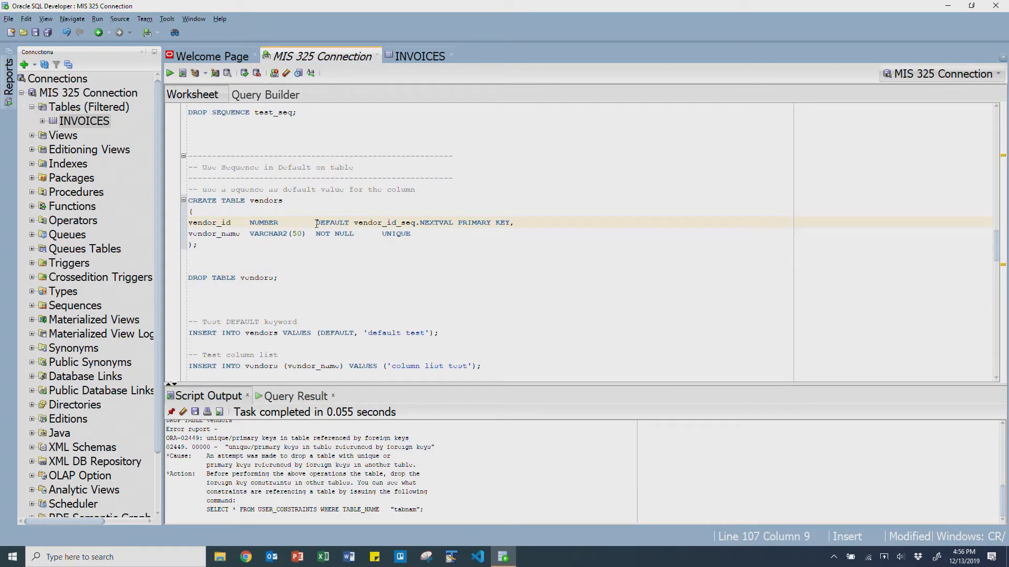
left_click_drag(315, 223, 454, 222)
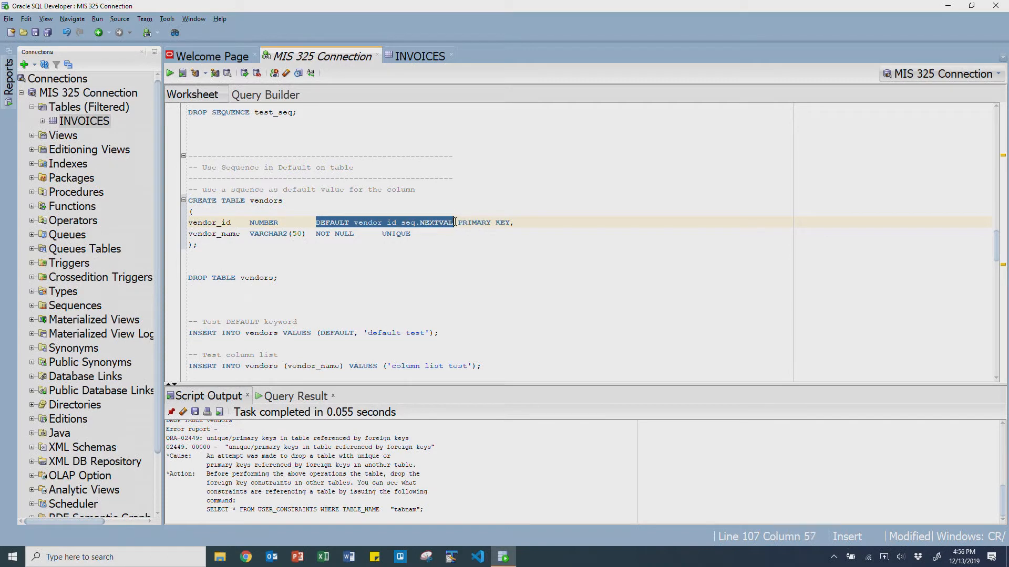
key("Delete")
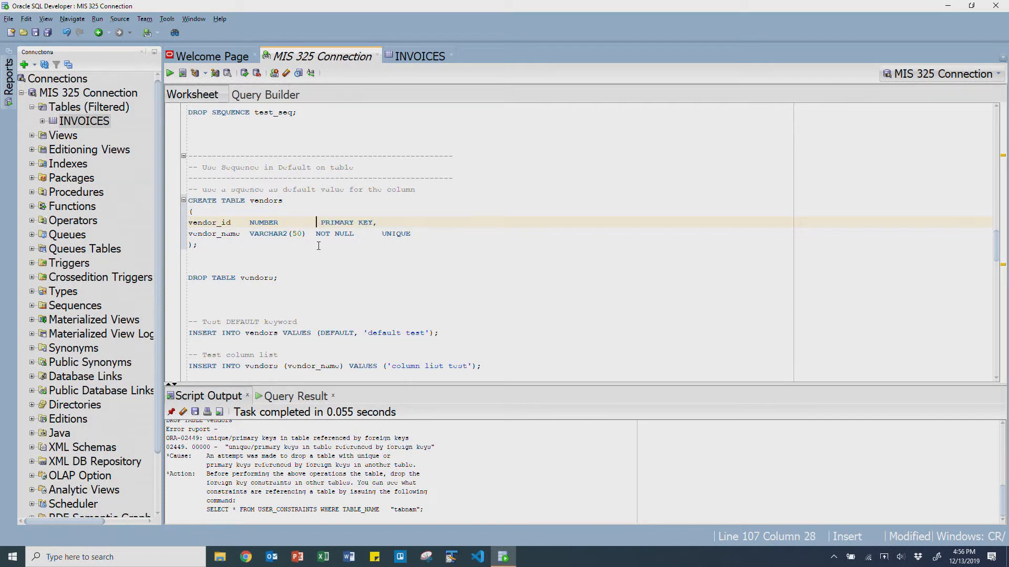
type("DEFAULT vendor_id_seq.NEXTVAL")
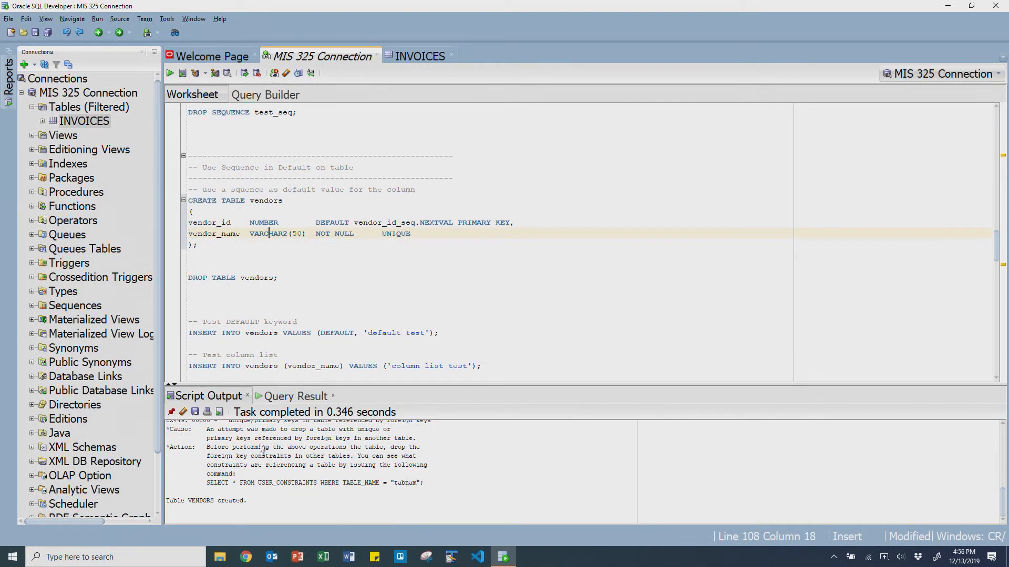
scroll("down", 3)
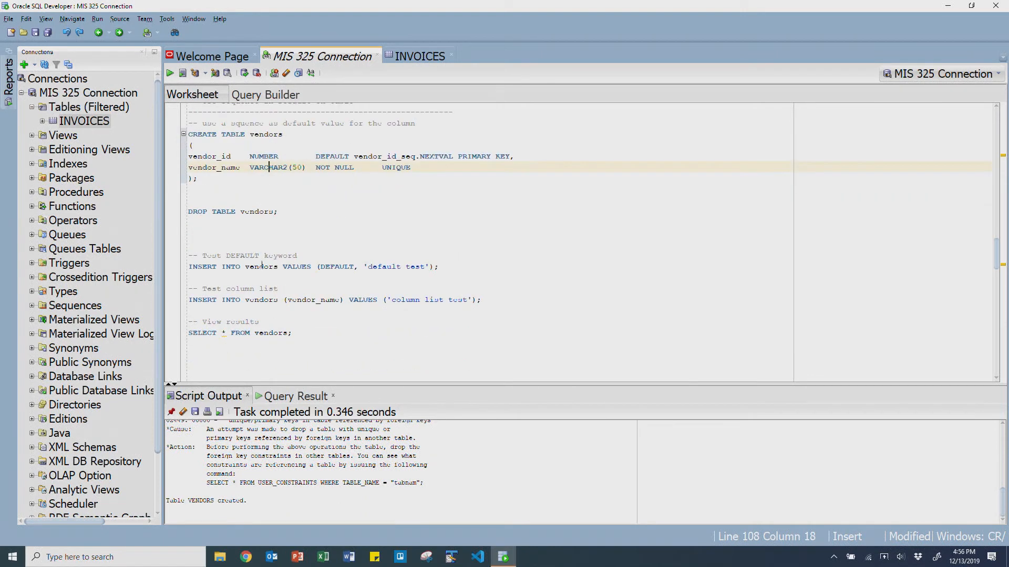
Insert the 'default test' vendor using DEFAULT and confirm the query shows VENDOR_ID 5.
left_click(324, 280)
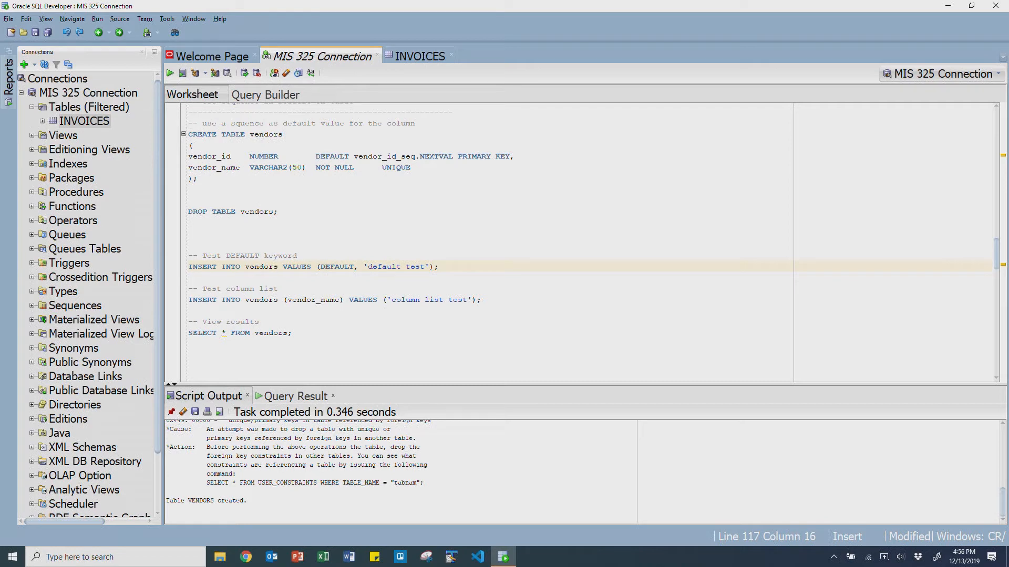
key("Enter")
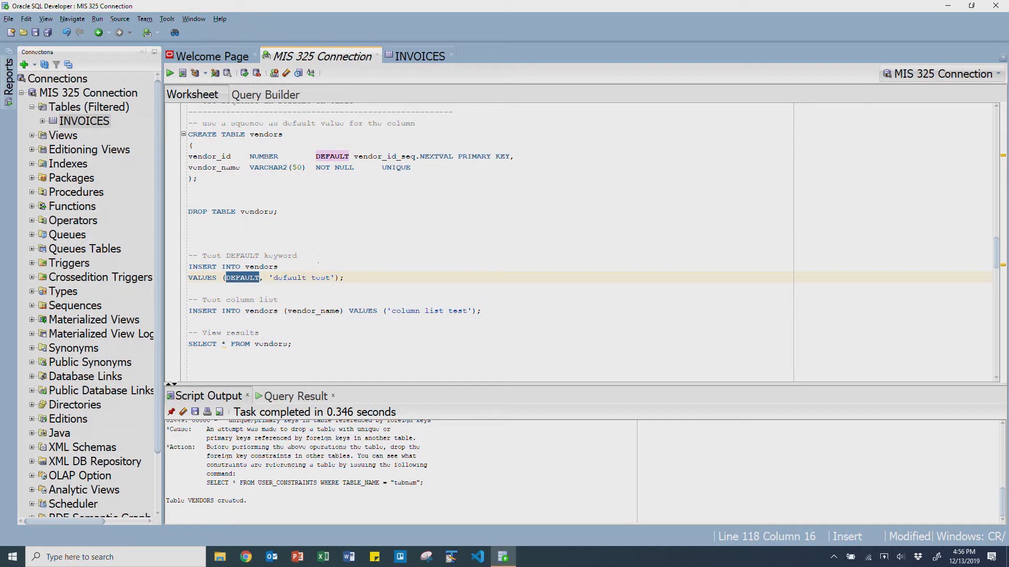
left_click(289, 277)
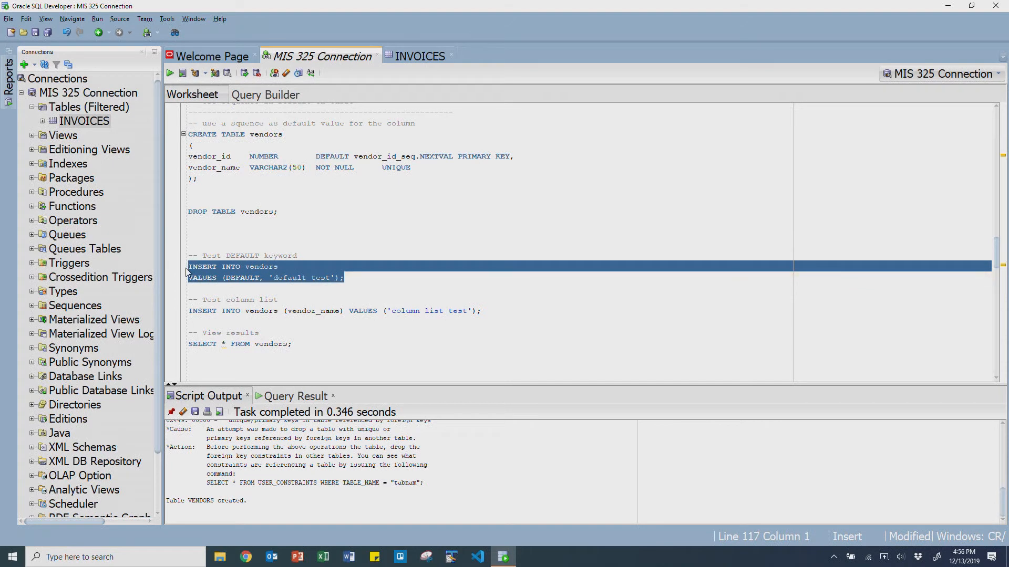
left_click(182, 73)
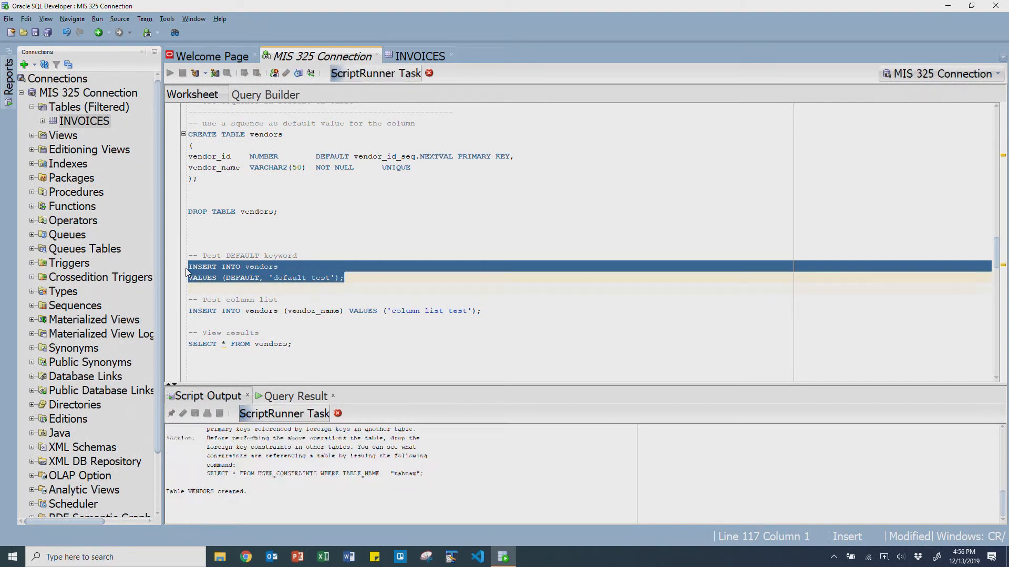
left_click(169, 72)
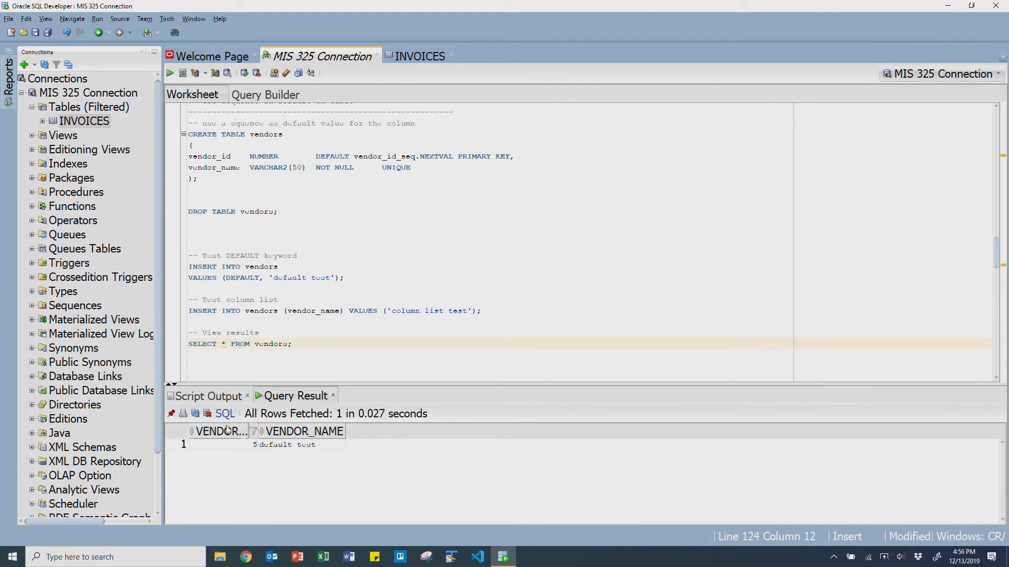
left_click(224, 444)
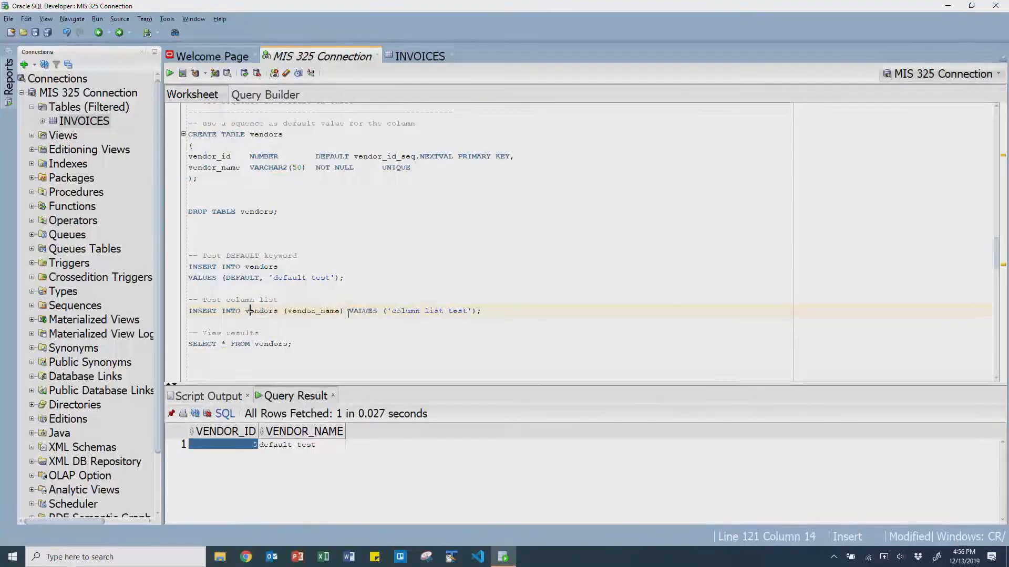
Rename the column-list insert to 'Terra Toys', run it, and verify its generated ID 6.
key("Enter")
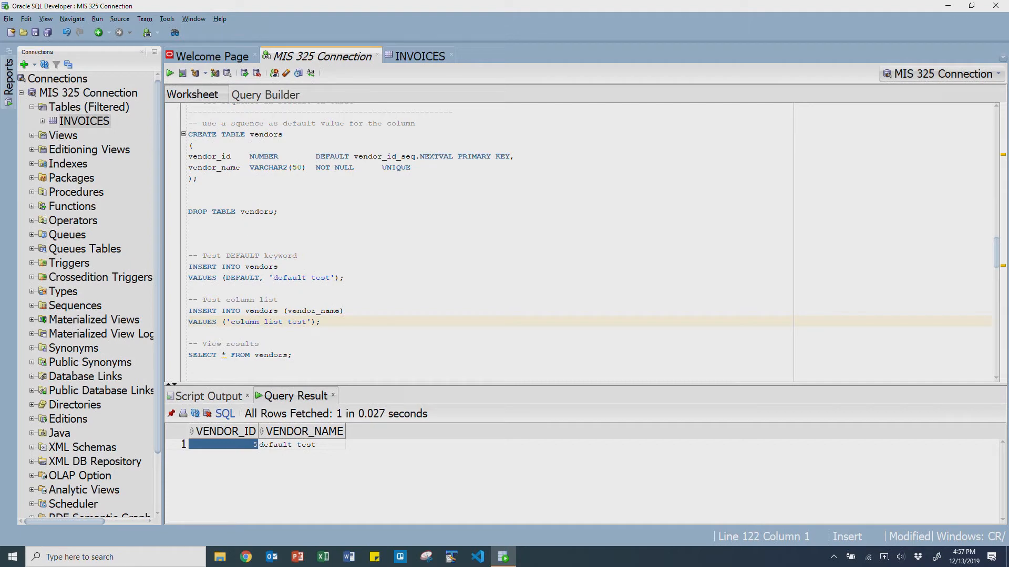
left_click(302, 311)
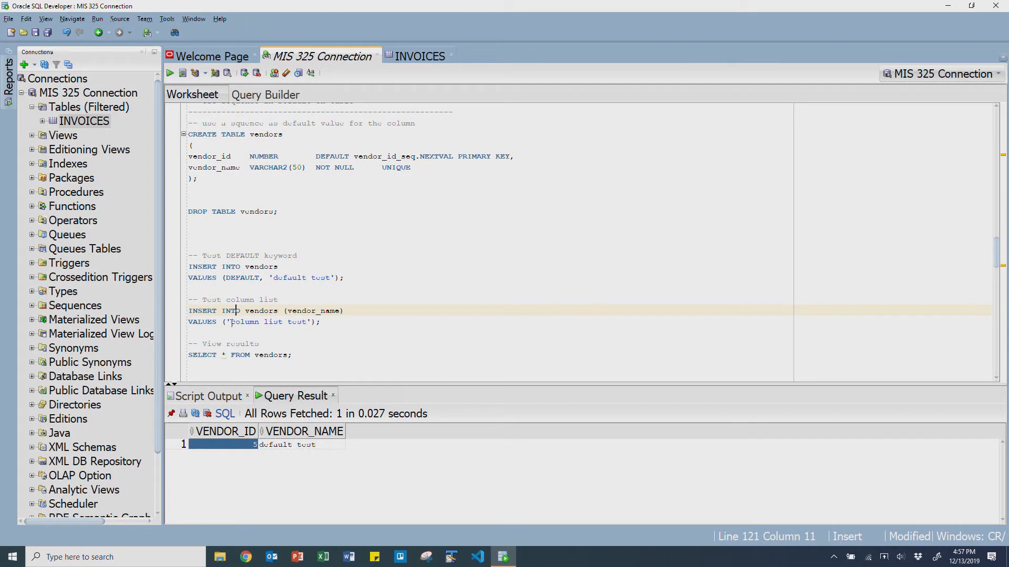
left_click_drag(231, 321, 309, 321)
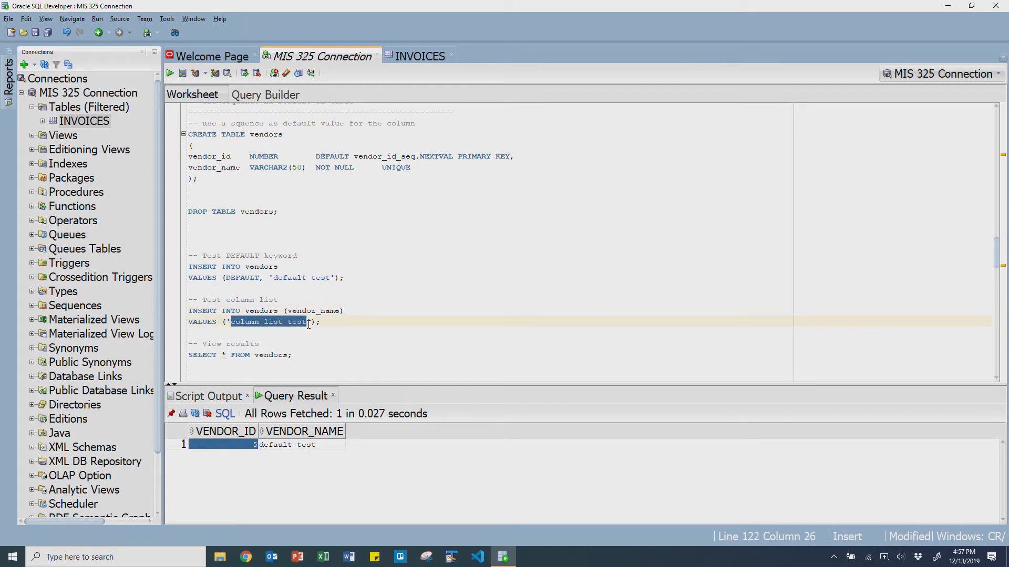
type("Terra Toys")
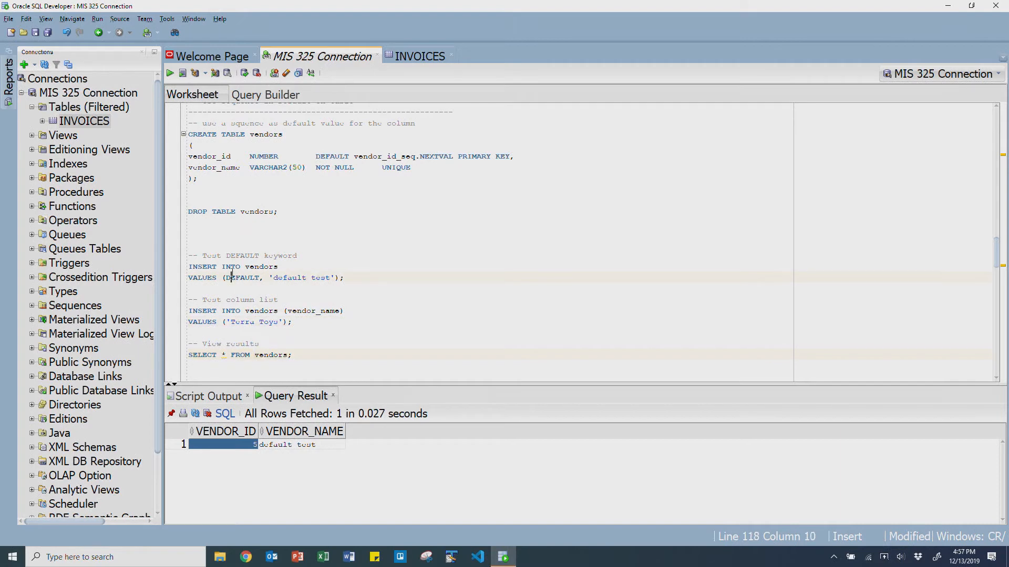
left_click(260, 311)
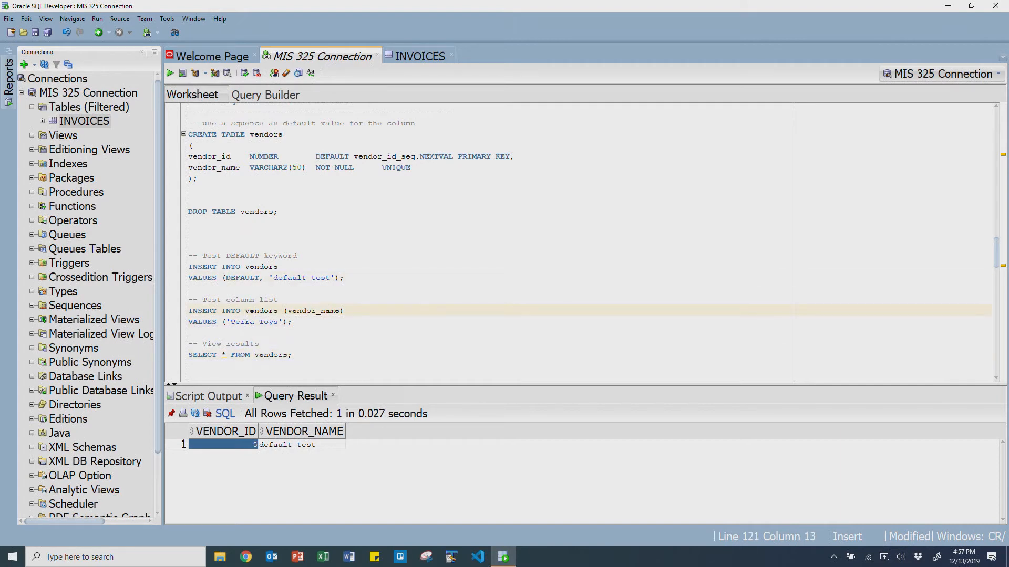
left_click(185, 72)
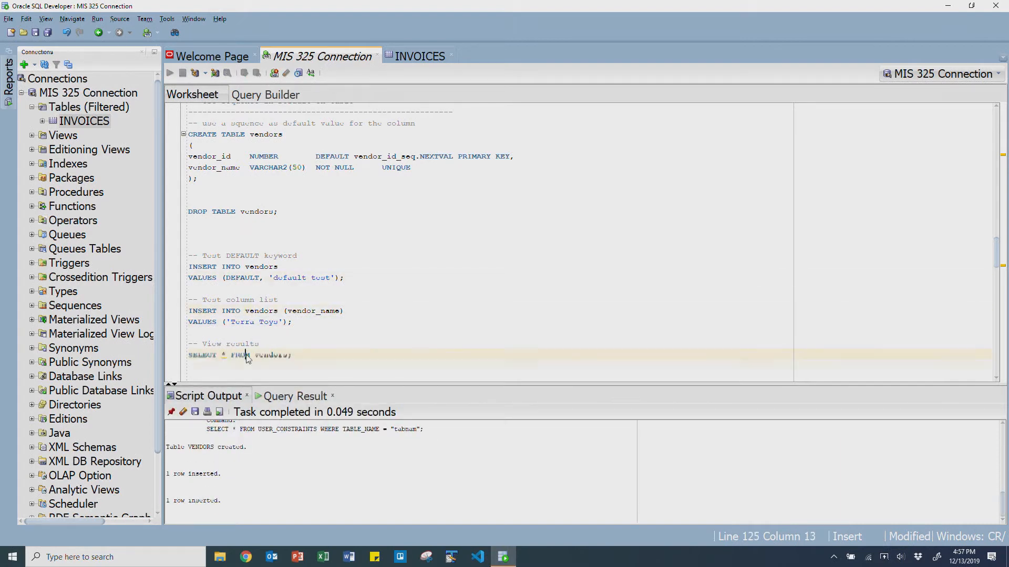
left_click(169, 73)
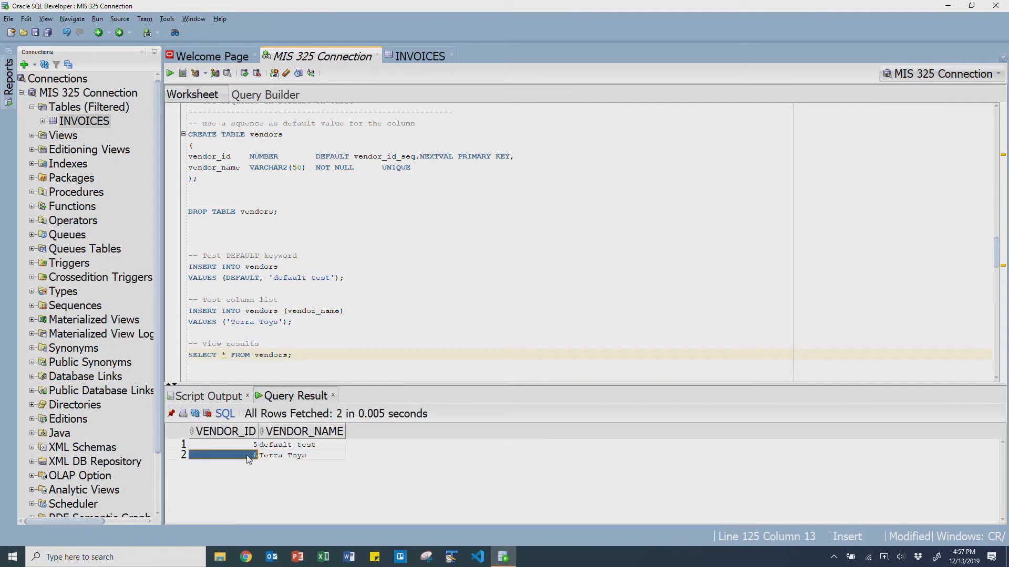
left_click(282, 455)
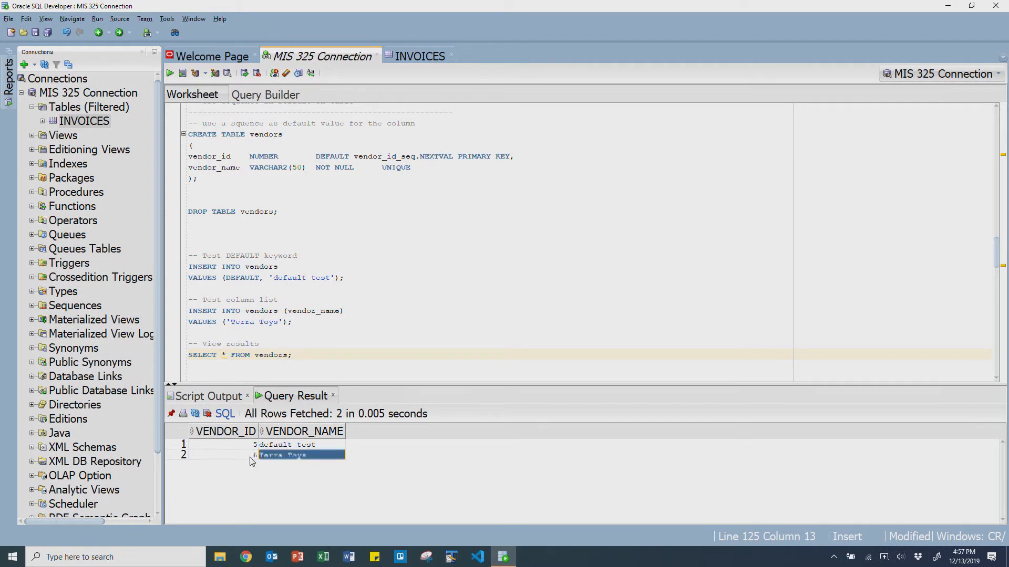
left_click(222, 455)
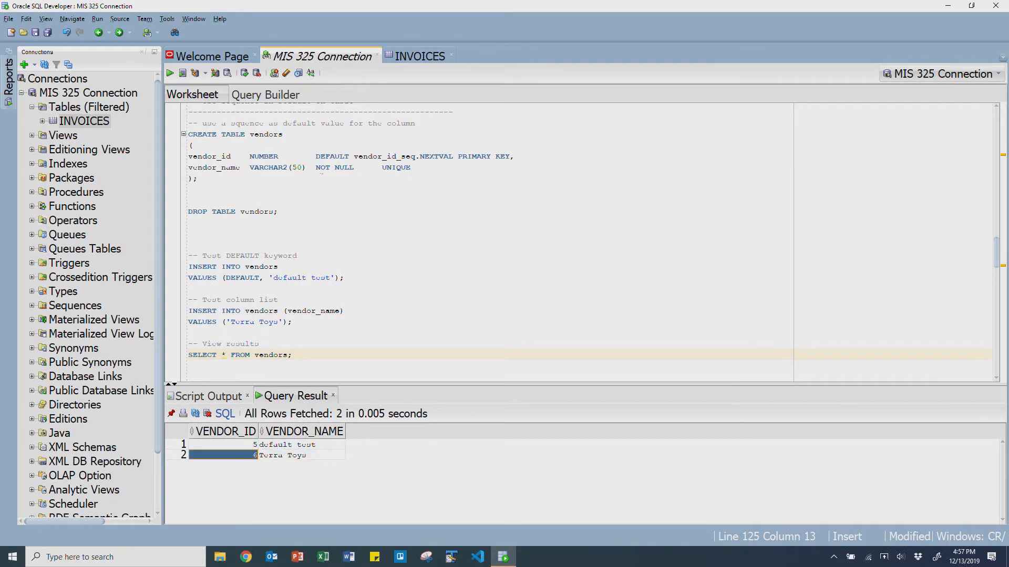
left_click_drag(316, 156, 429, 156)
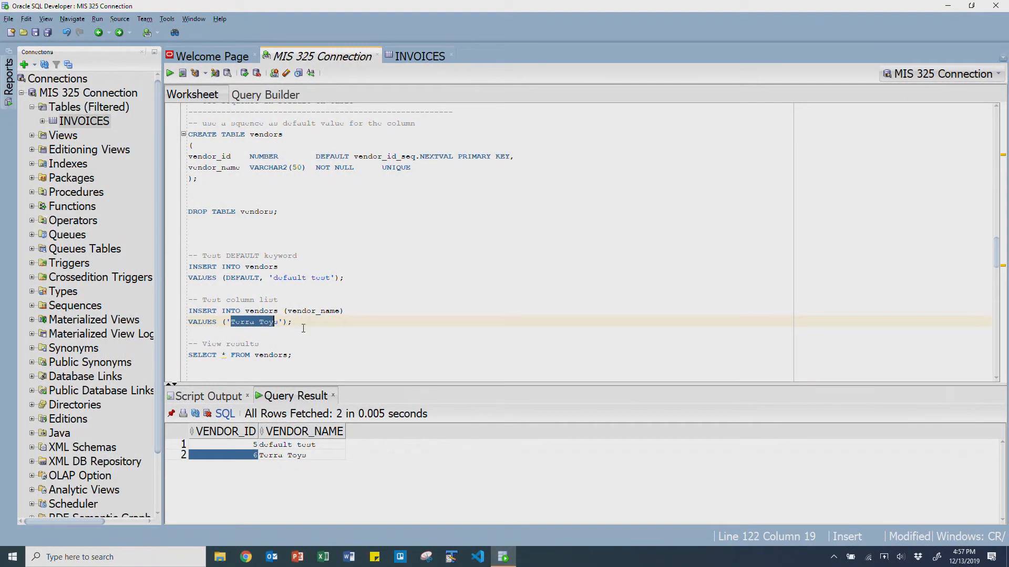
Insert Vendor A, Vendor B and Vendor C and confirm they receive IDs 7, 8 and 9.
type("Vendor A")
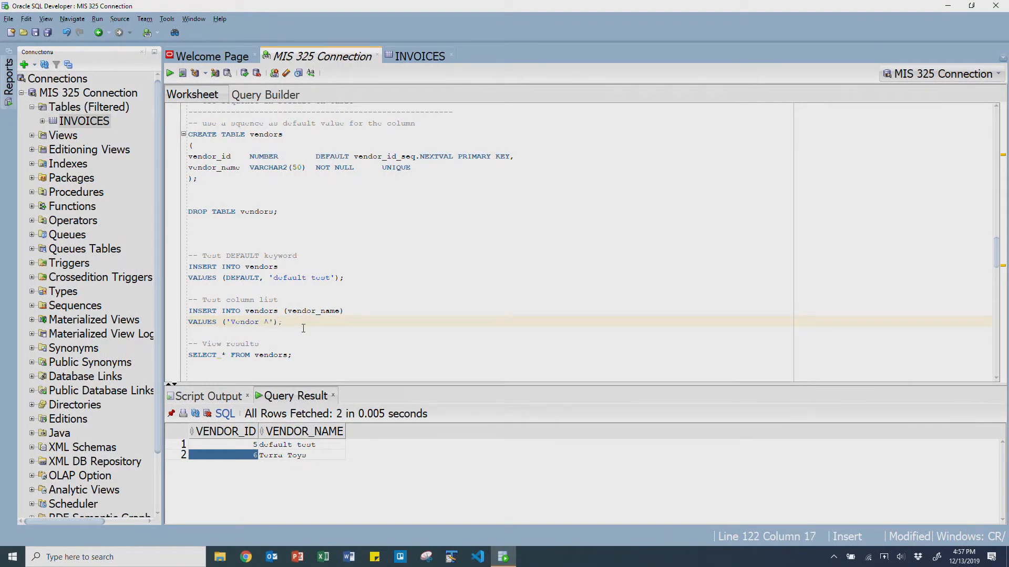
left_click(284, 321)
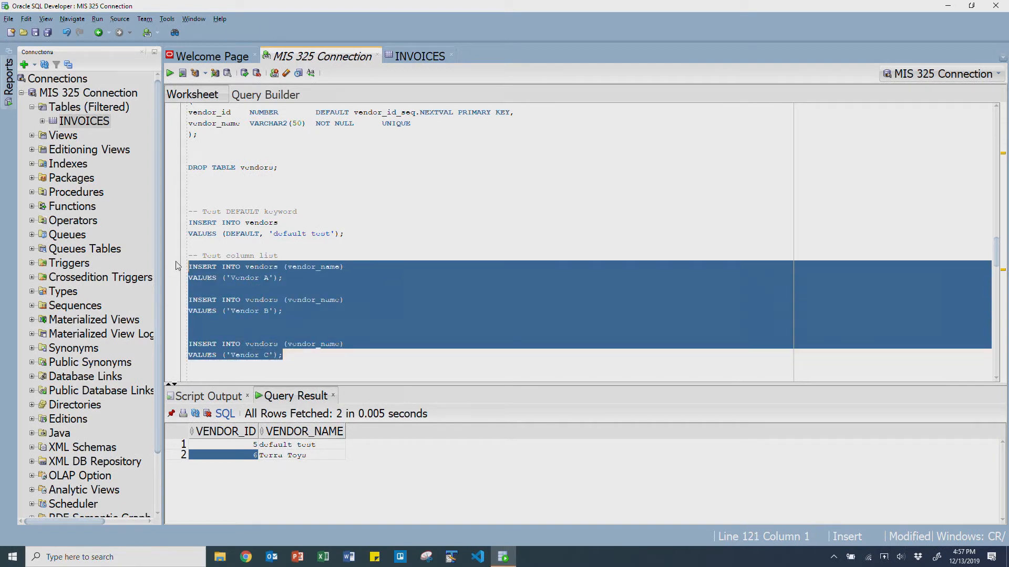
left_click(183, 73)
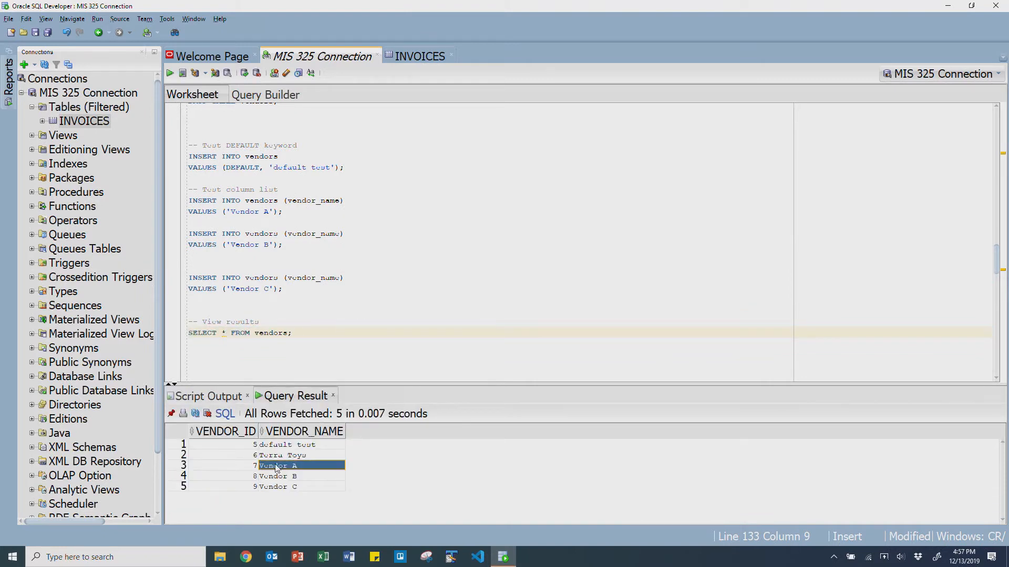
left_click(278, 476)
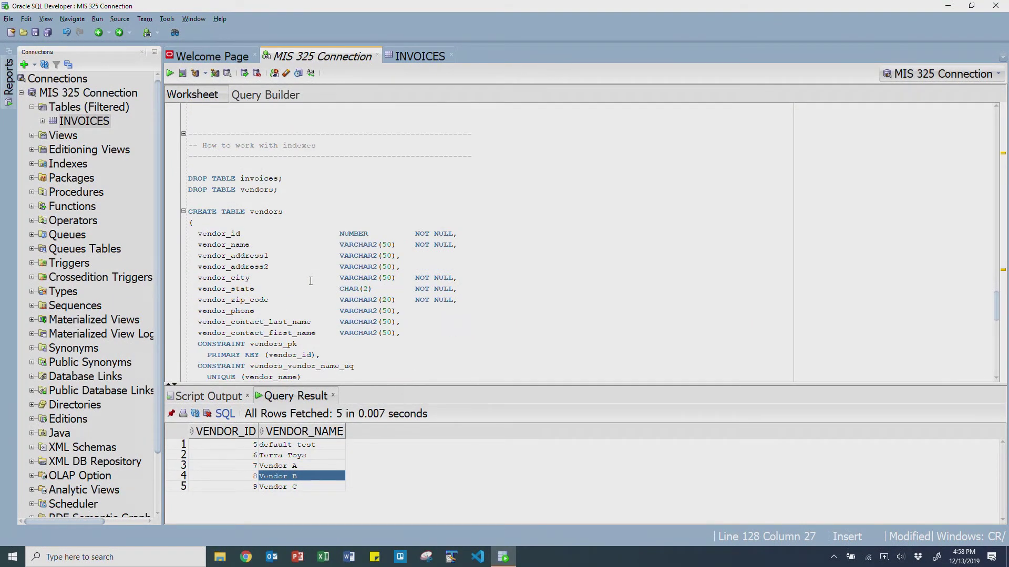
Run the statements dropping INVOICES and VENDORS and recreating VENDORS with address, phone and contact columns.
left_click_drag(187, 178, 277, 189)
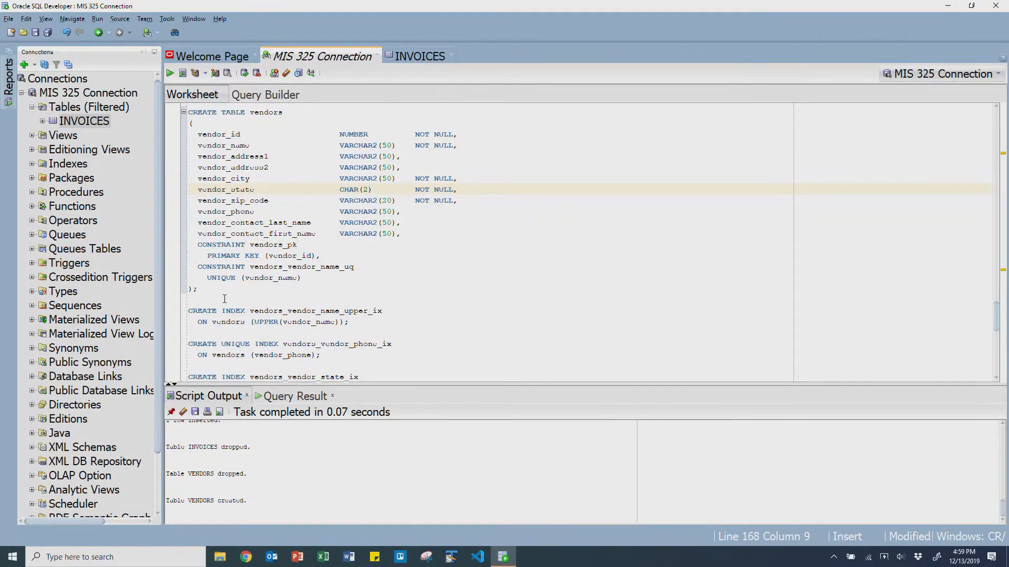
Select and execute CREATE INDEX vendors_vendor_name_upper_ix on the upper-cased vendor name.
scroll("down", 3)
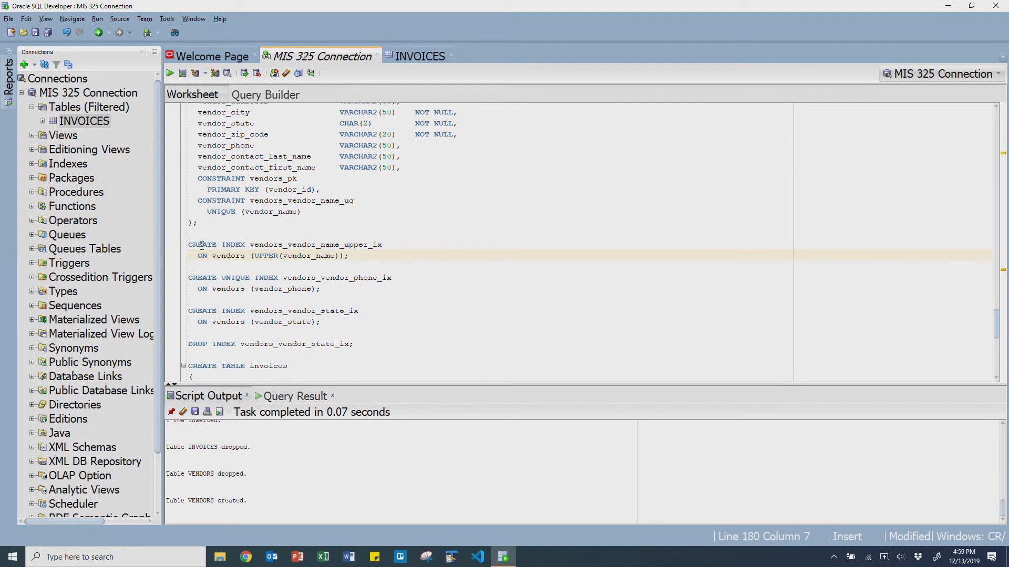
double_click(202, 244)
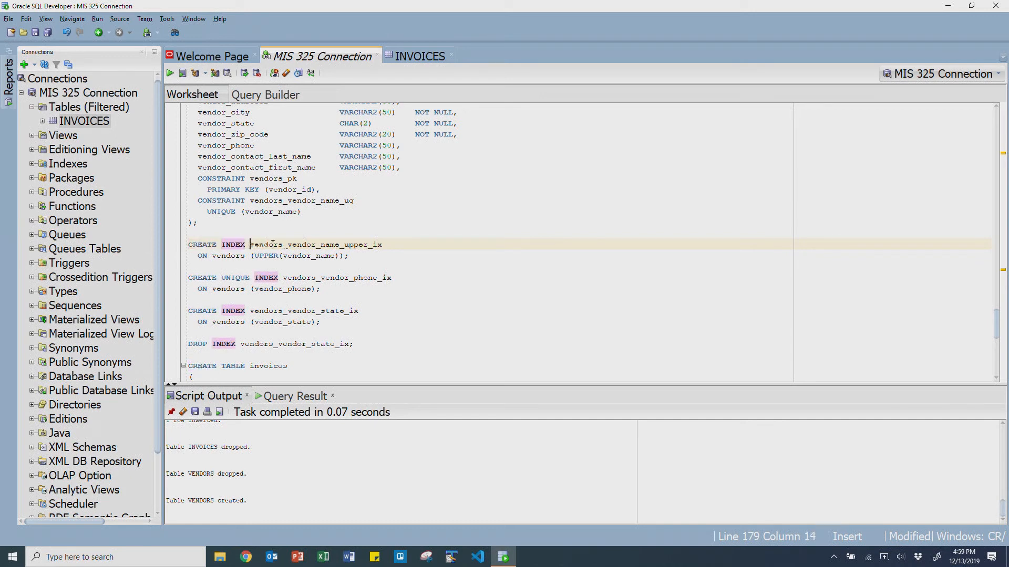
left_click_drag(250, 244, 381, 244)
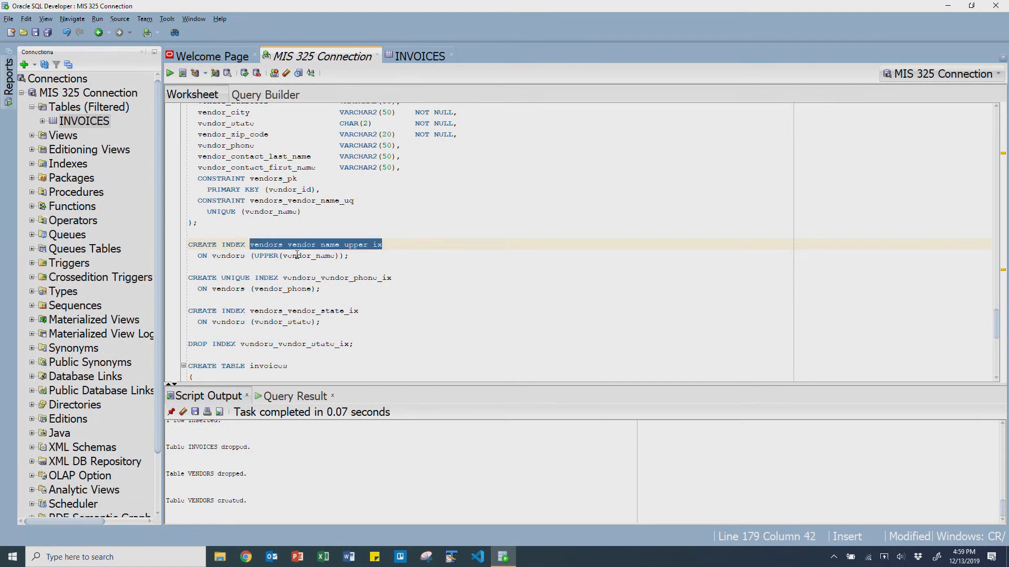
left_click(251, 244)
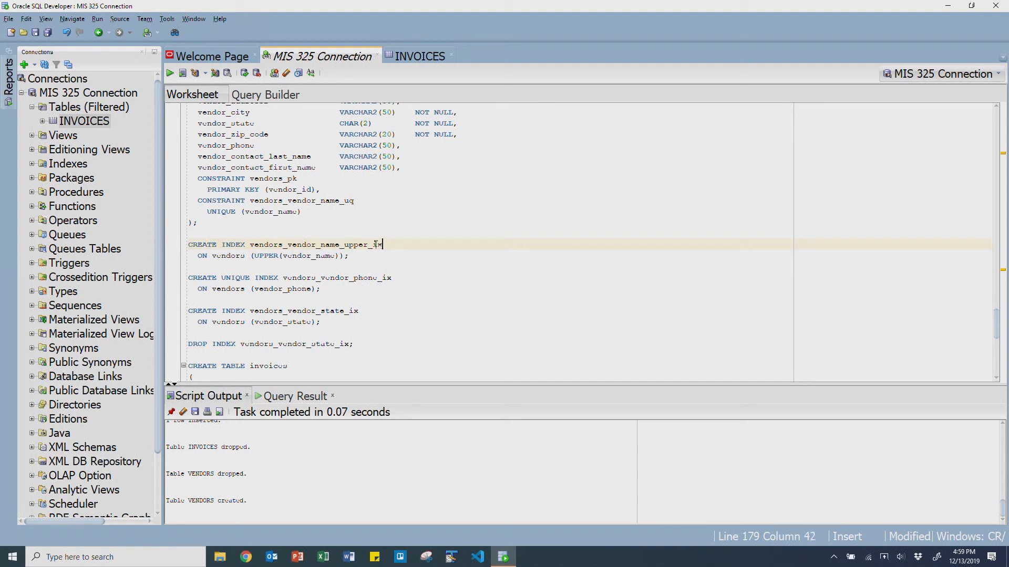
double_click(360, 244)
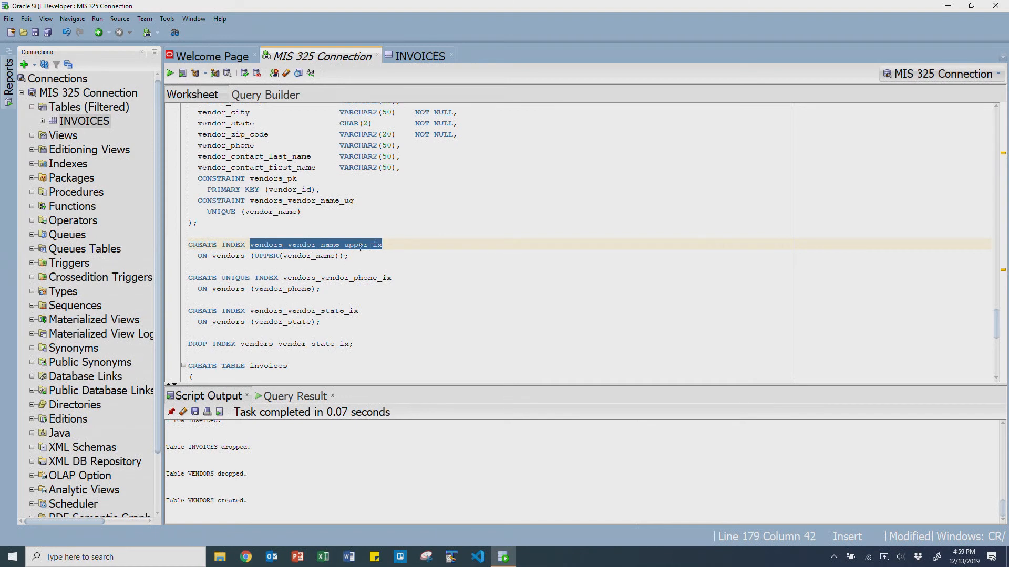
left_click(286, 244)
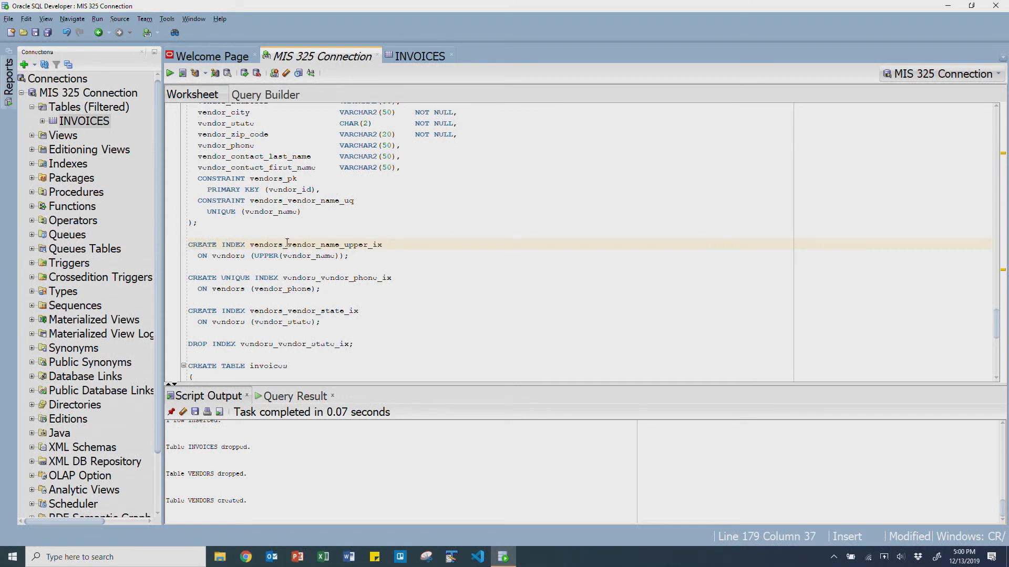
left_click(266, 244)
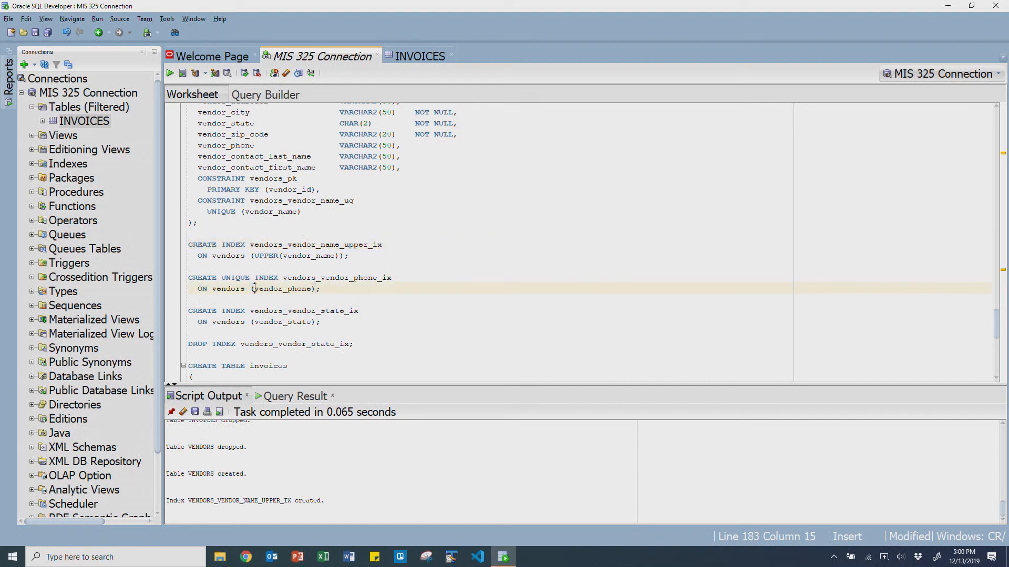
Run CREATE UNIQUE INDEX vendors_vendor_phone_ix, then DROP INDEX vendors_vendor_state_ix, which fails with ORA-01418.
double_click(235, 277)
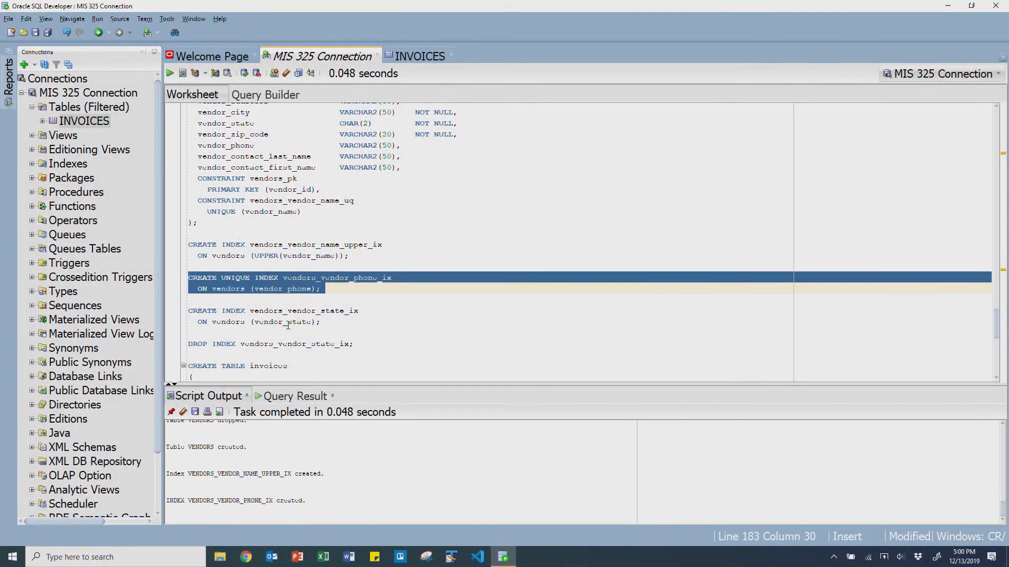
scroll("down", 3)
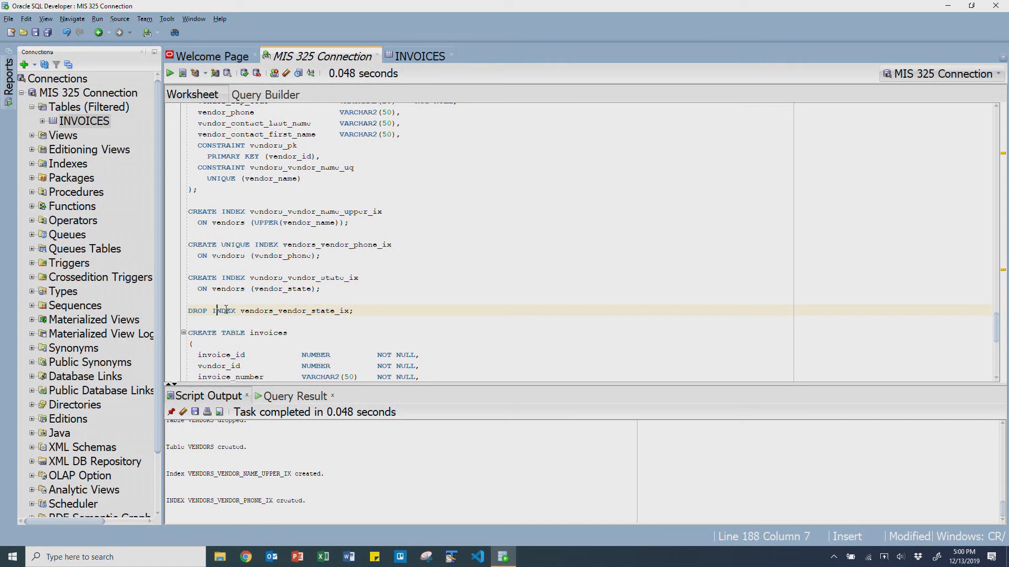
left_click(169, 73)
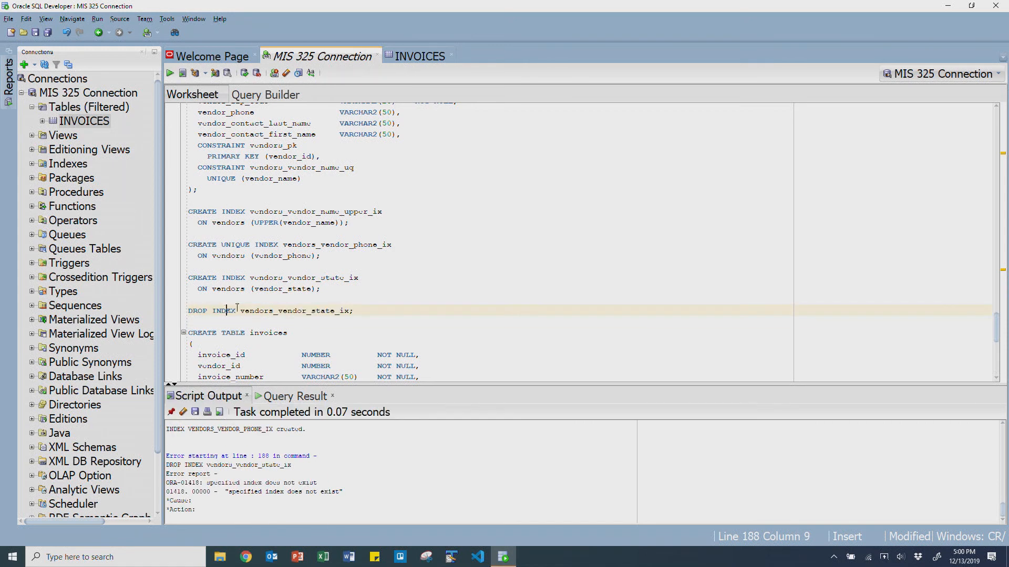